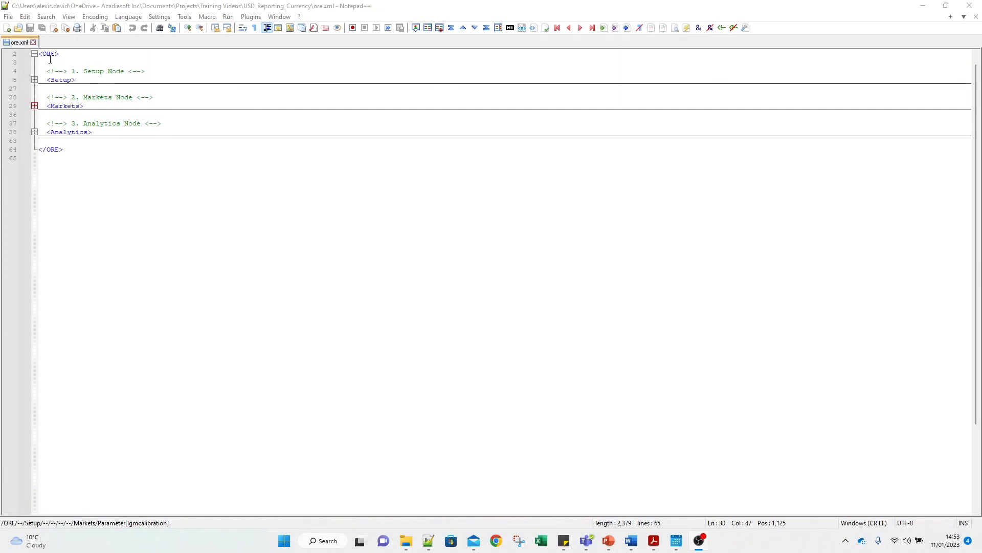
Expand the Setup node of ore.xml and select the Pricing_Input inputPath value and following lines.
left_click(50, 149)
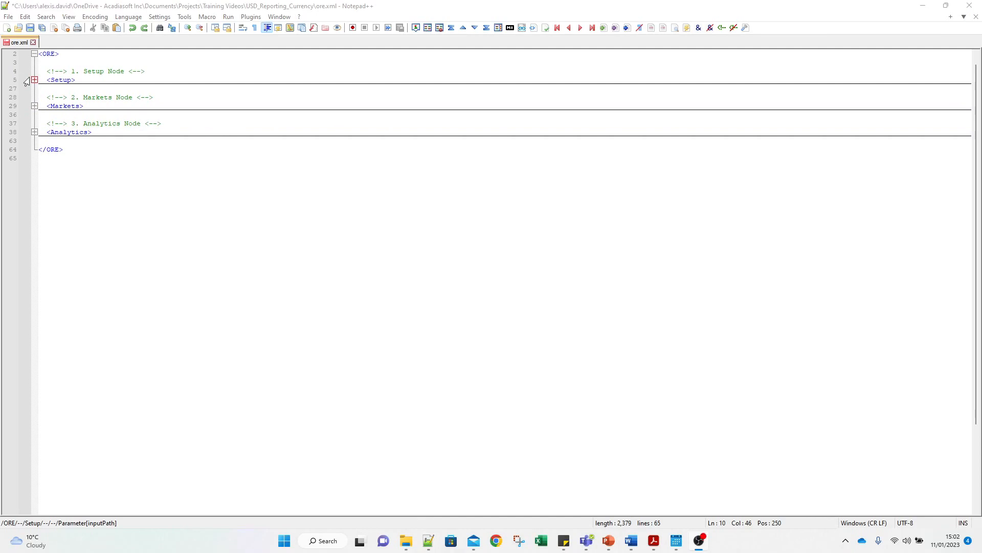
left_click(35, 80)
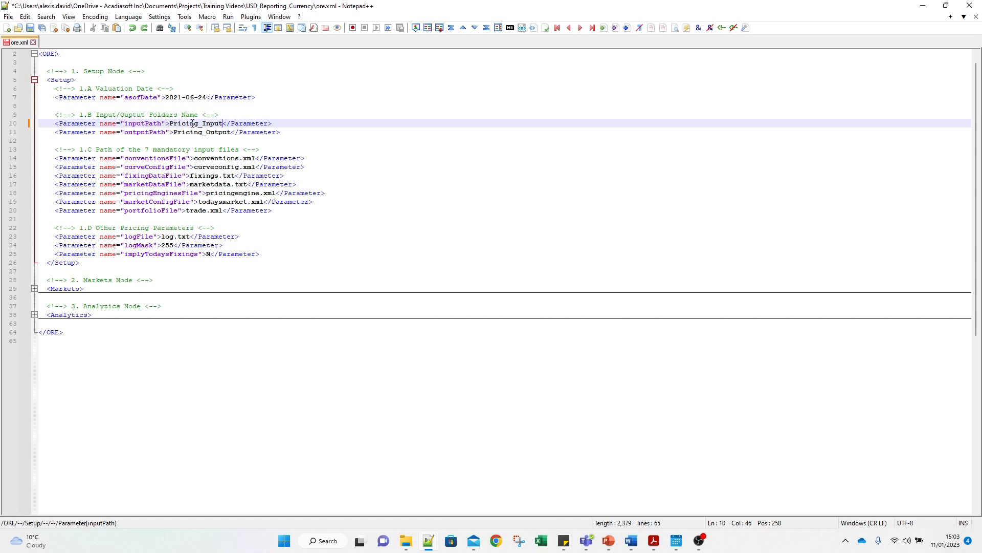
double_click(195, 123)
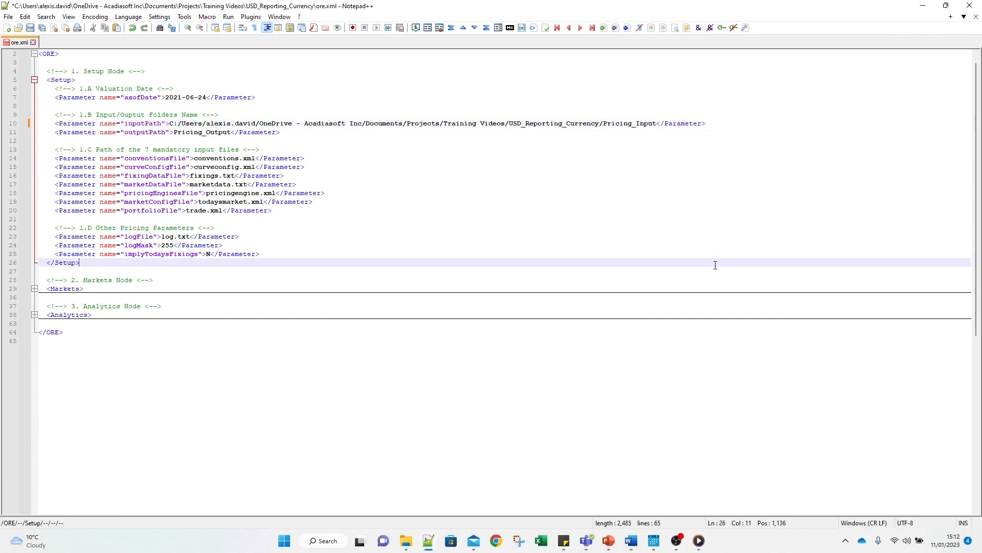
mouse_move(736, 216)
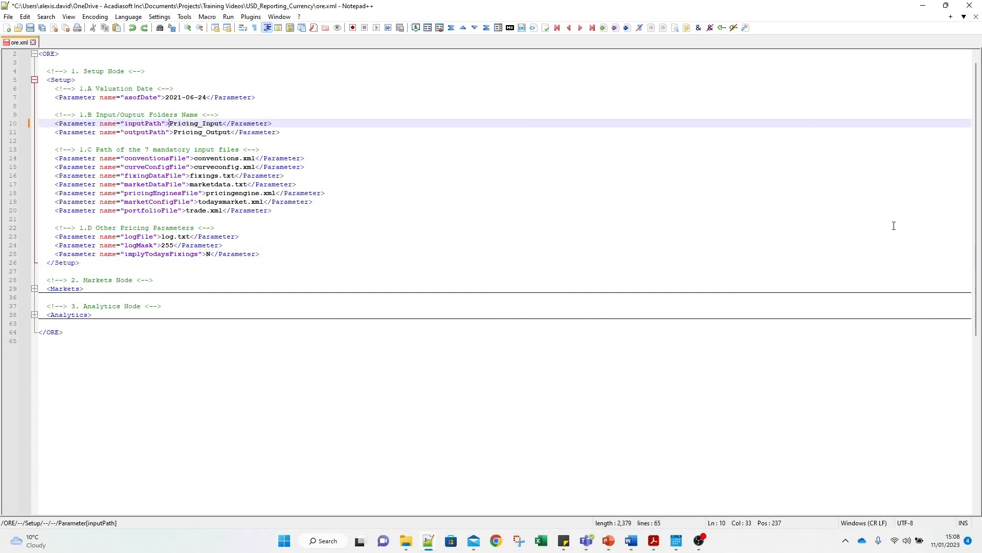
mouse_move(889, 230)
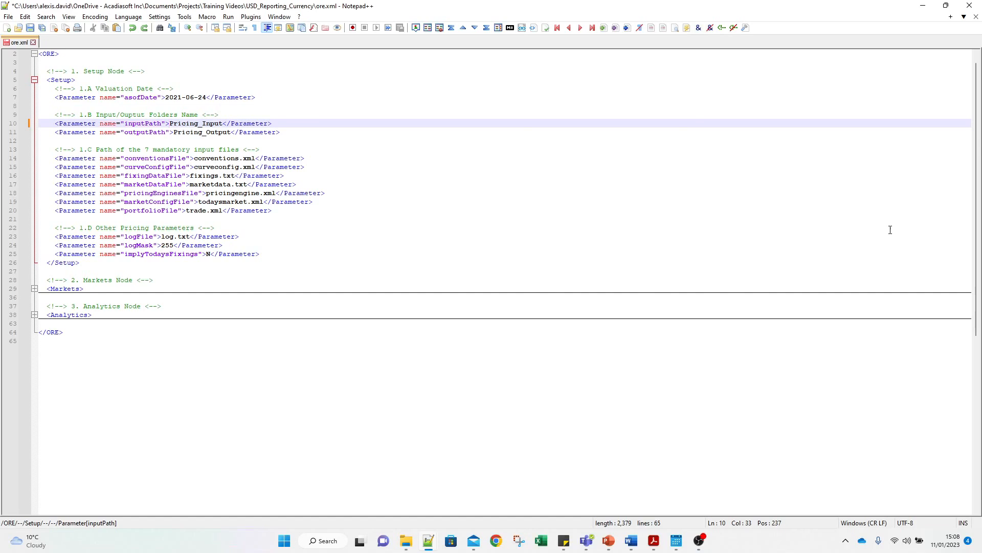
left_click_drag(55, 175, 272, 210)
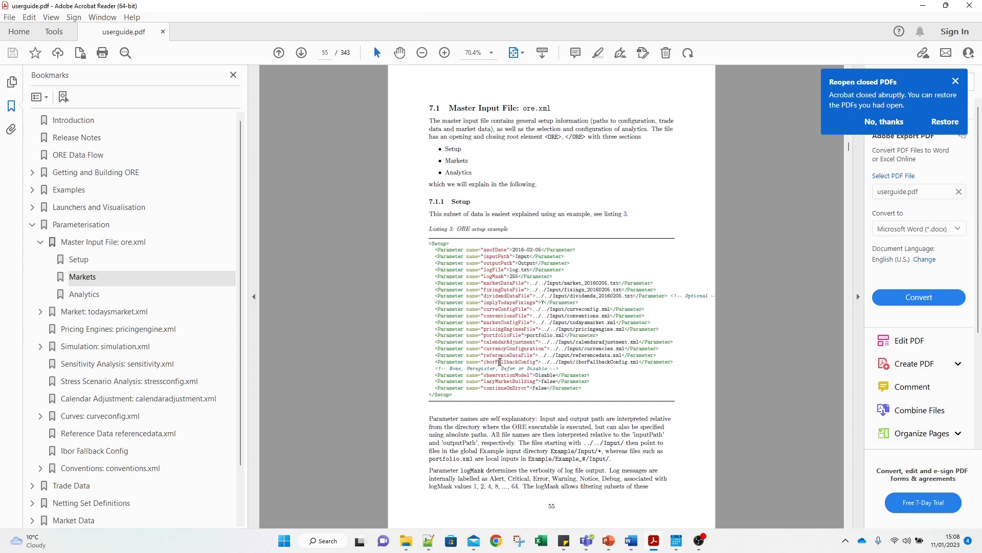
Return from the user guide to ore.xml and mark the input and output folder lines, then clear the marking.
left_click(640, 540)
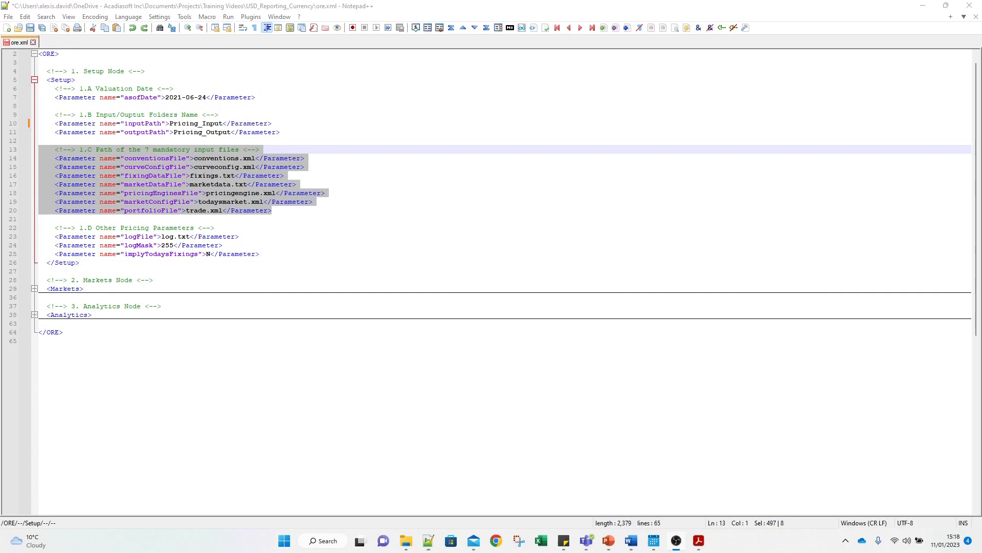
left_click(283, 132)
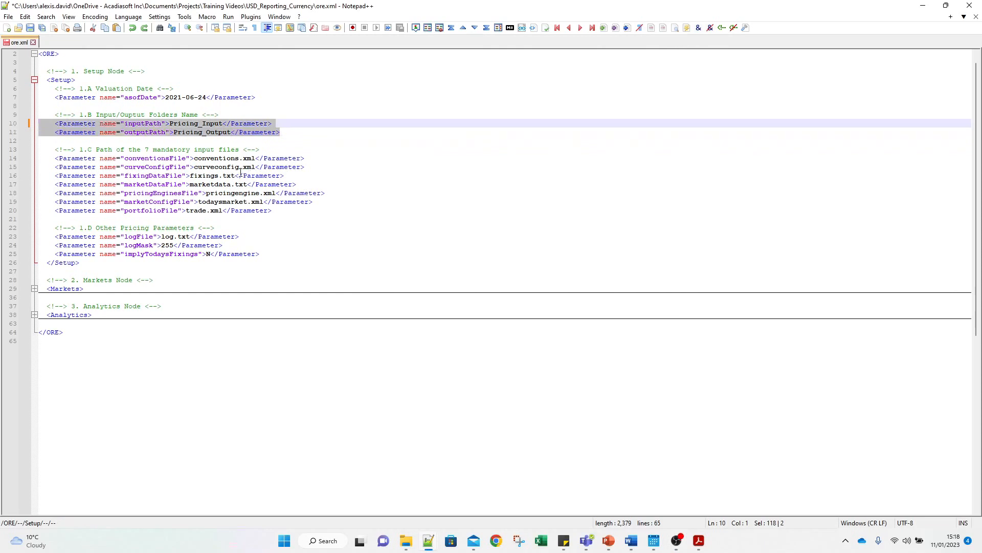
mouse_move(239, 172)
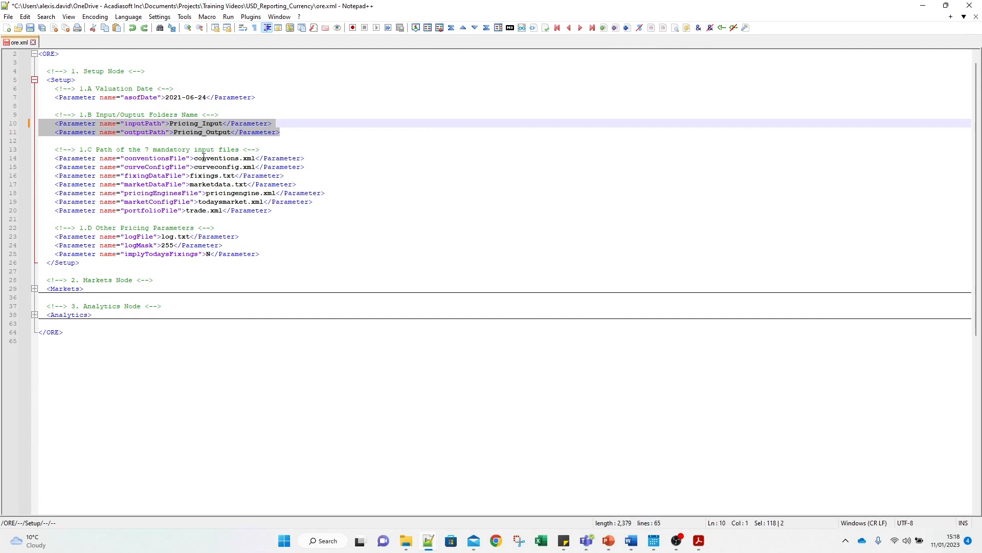
left_click(224, 157)
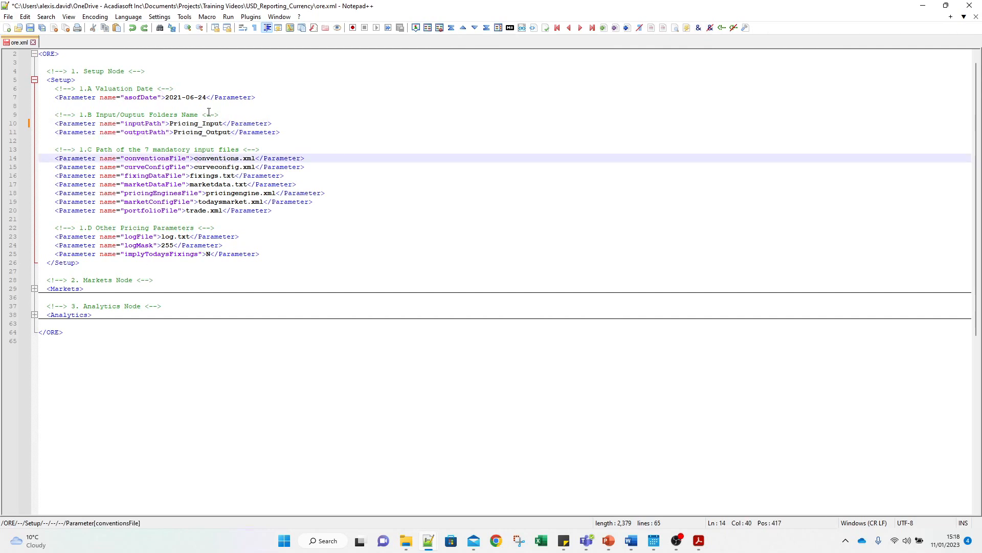
Select the Pricing_Input value in ore.xml before loading the Pricing_Output log files.
double_click(194, 122)
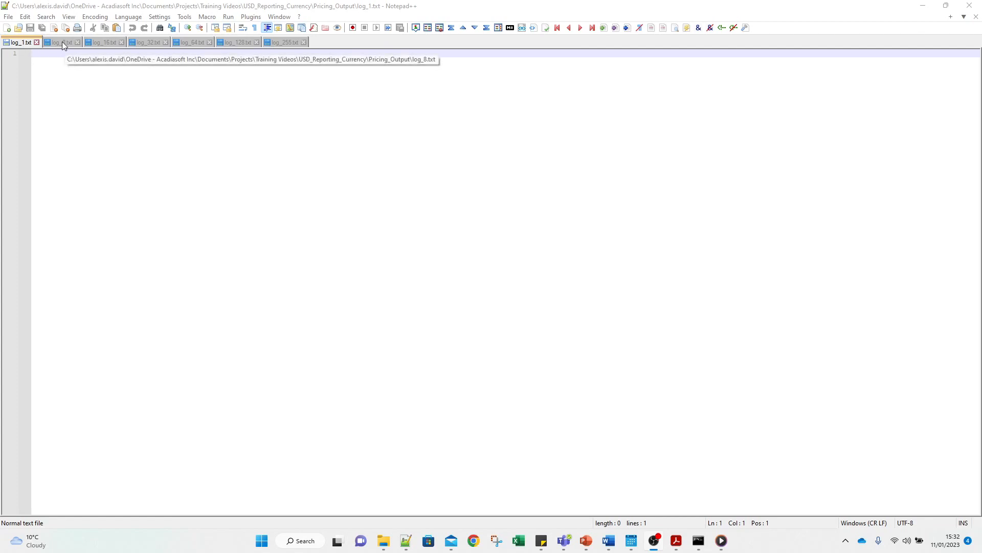
Browse the log_16, log_32, log_64 and log_255 tabs, then return to the ore.xml tab.
left_click(102, 41)
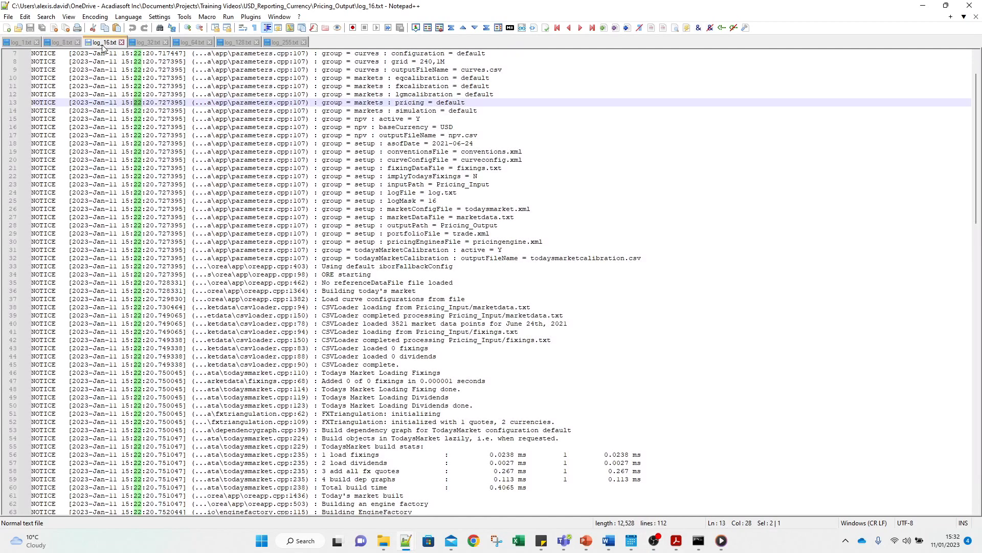
left_click(149, 41)
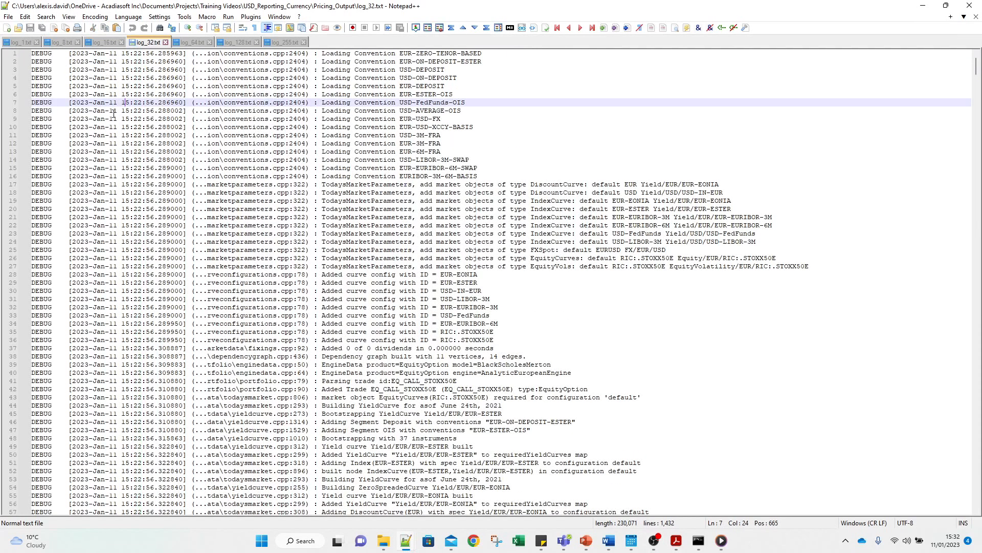
left_click(189, 41)
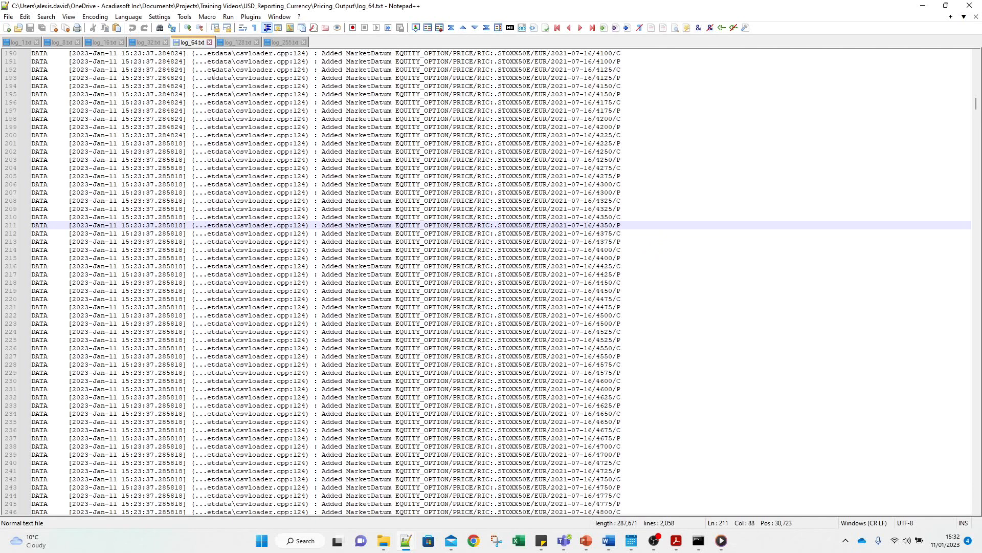
left_click(284, 41)
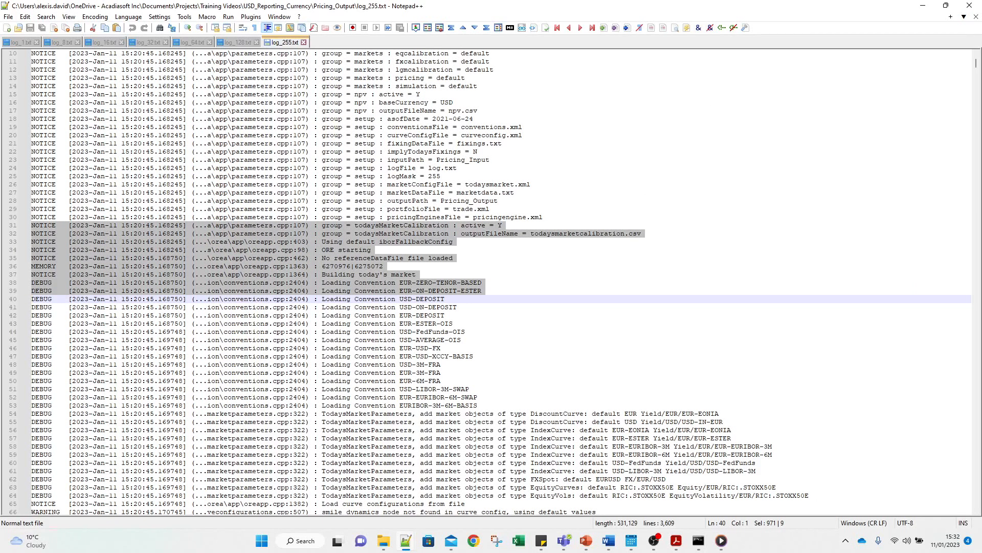
left_click(19, 42)
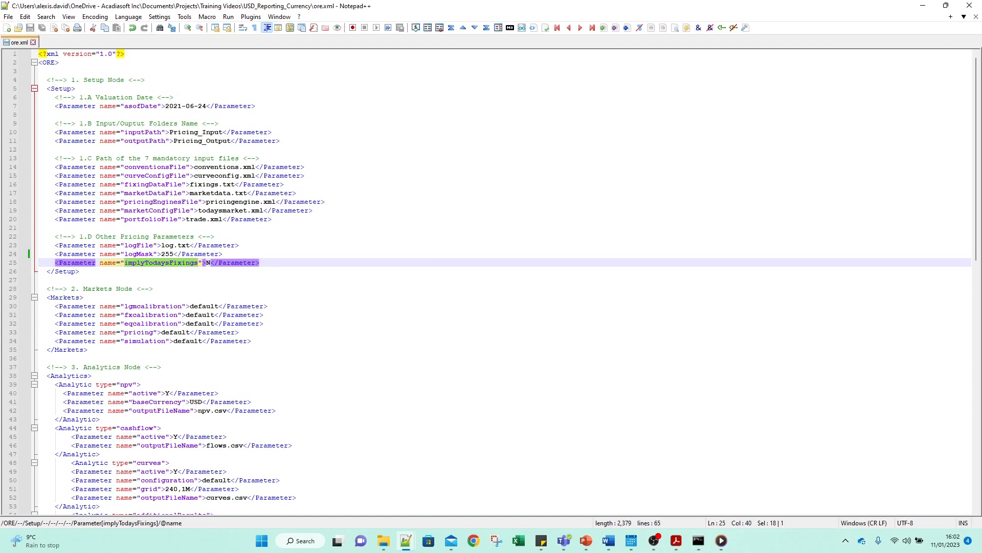
Switch to the user guide's Setup listing and pick out the lazyMarketBuilding parameter.
left_click(674, 539)
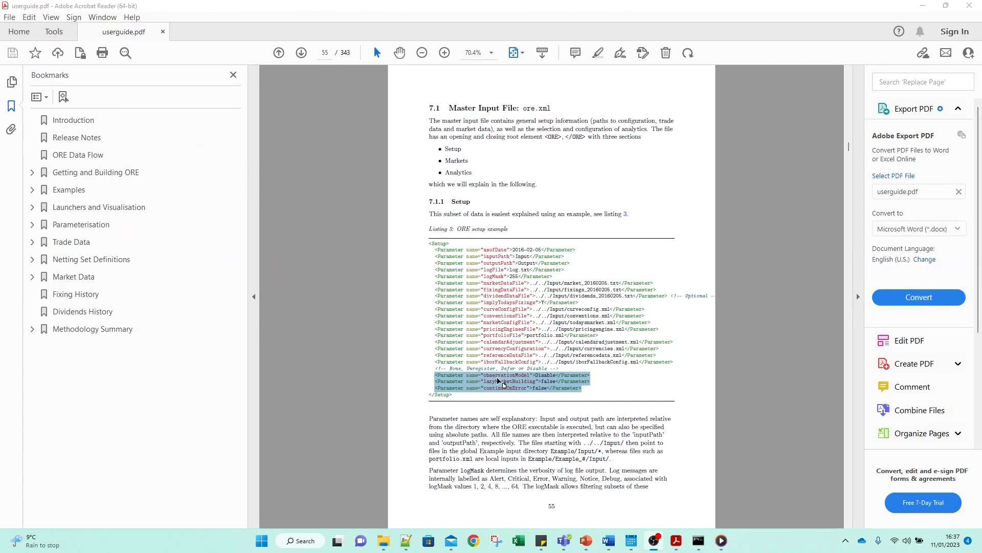
mouse_move(570, 362)
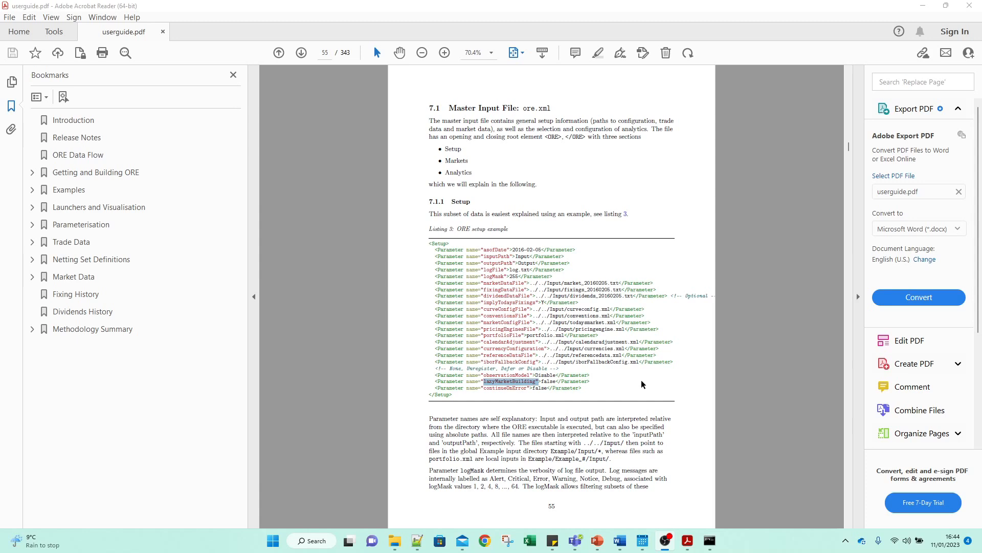
double_click(504, 387)
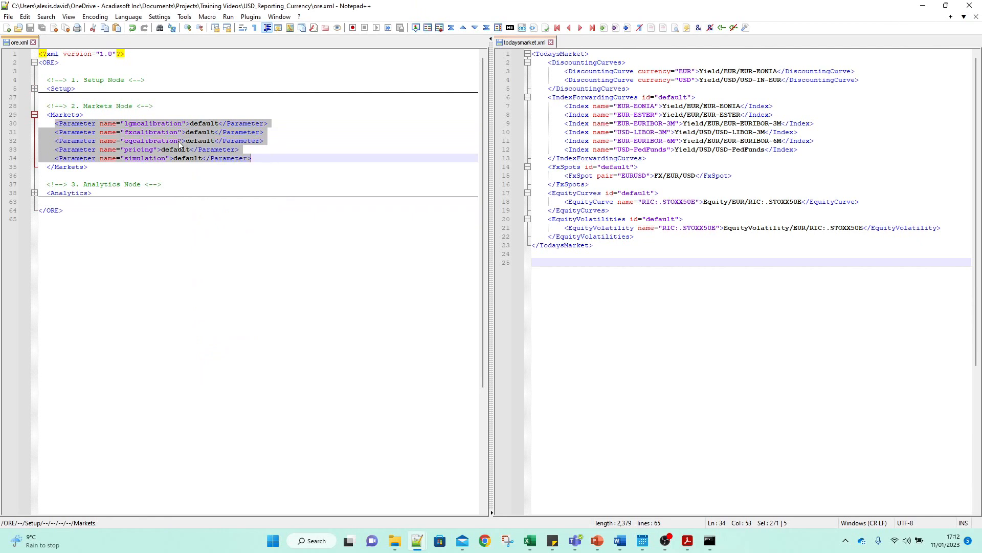
Place the cursor in ore.xml's Markets node beside todaysmarket.xml to walk through its market sections.
left_click(157, 150)
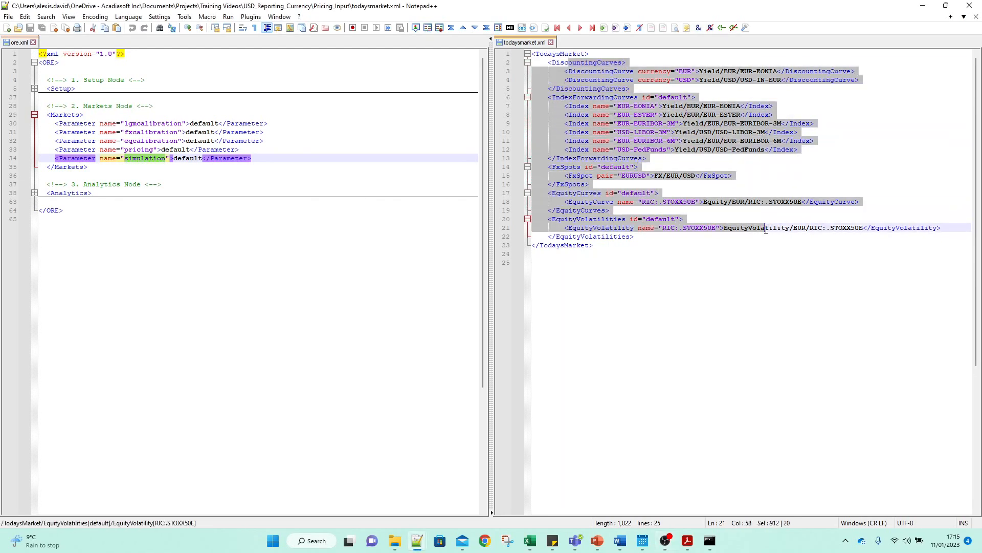
mouse_move(743, 220)
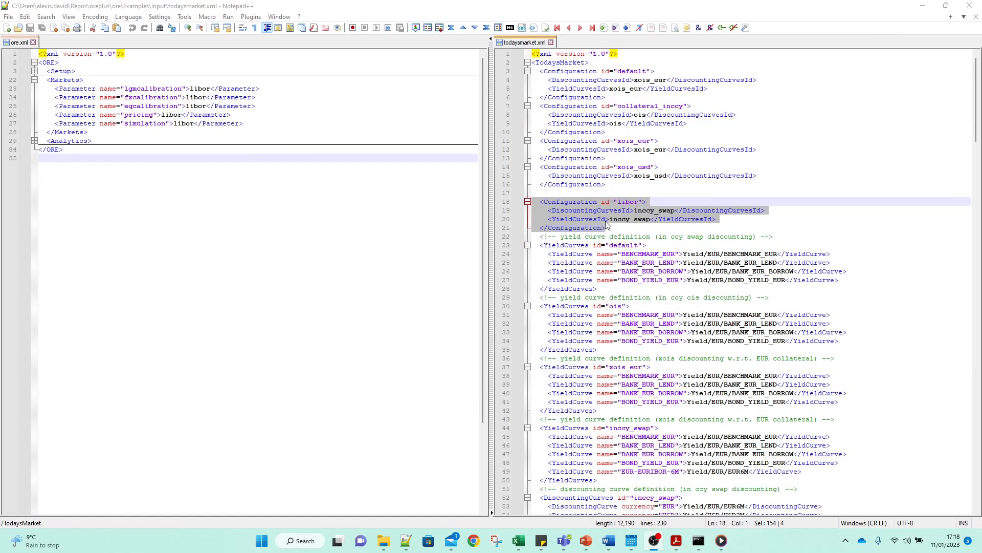
mouse_move(641, 206)
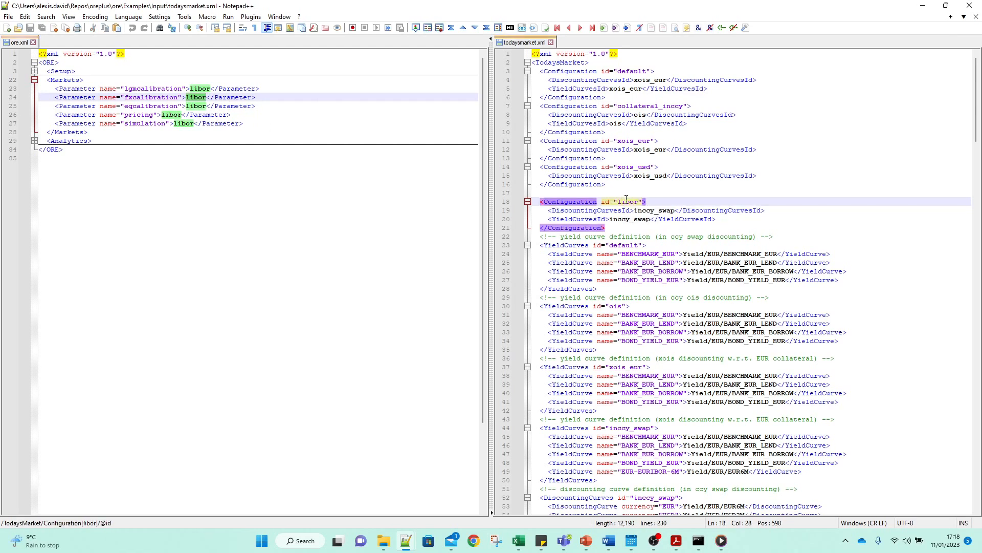
Highlight the libor id in todaysmarket.xml's Configuration to match it with the Markets parameters.
double_click(627, 202)
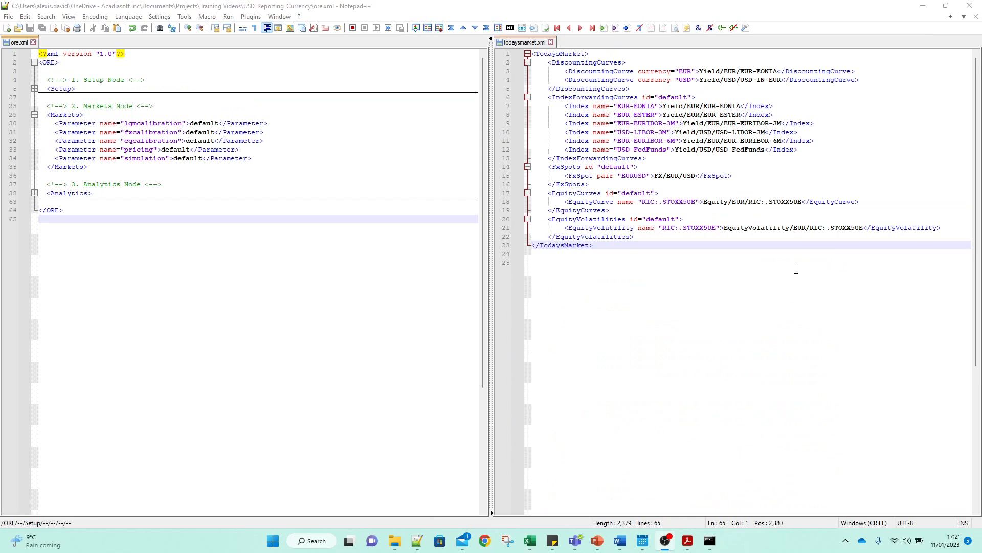
Select the DiscountingCurves section at the top of the shared todaysmarket.xml beside ore.xml.
left_click_drag(626, 71, 656, 171)
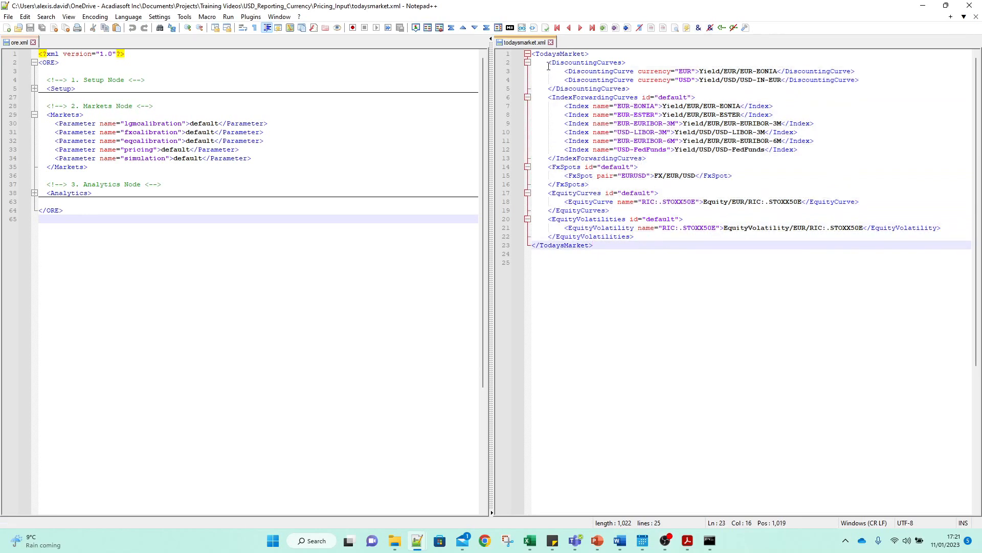
mouse_move(642, 95)
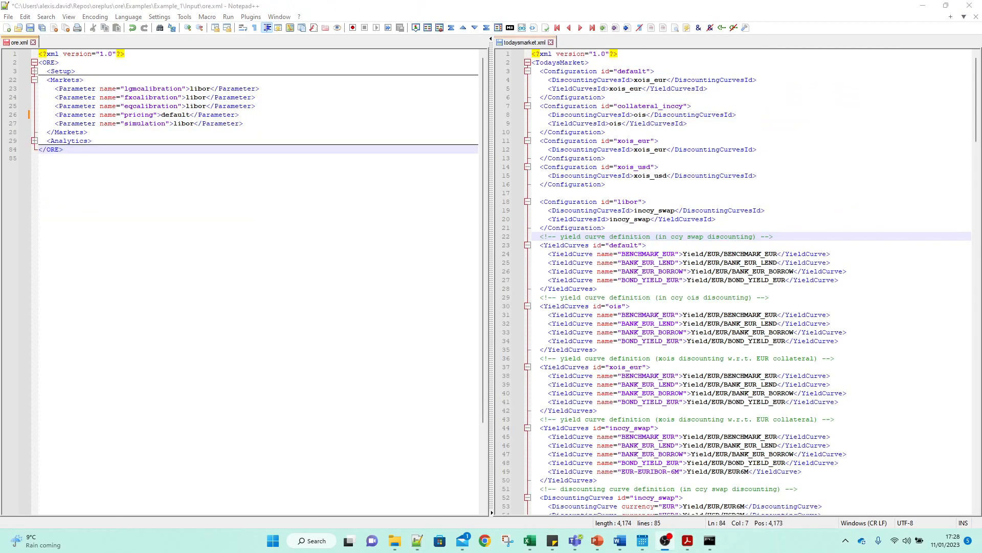
mouse_move(104, 245)
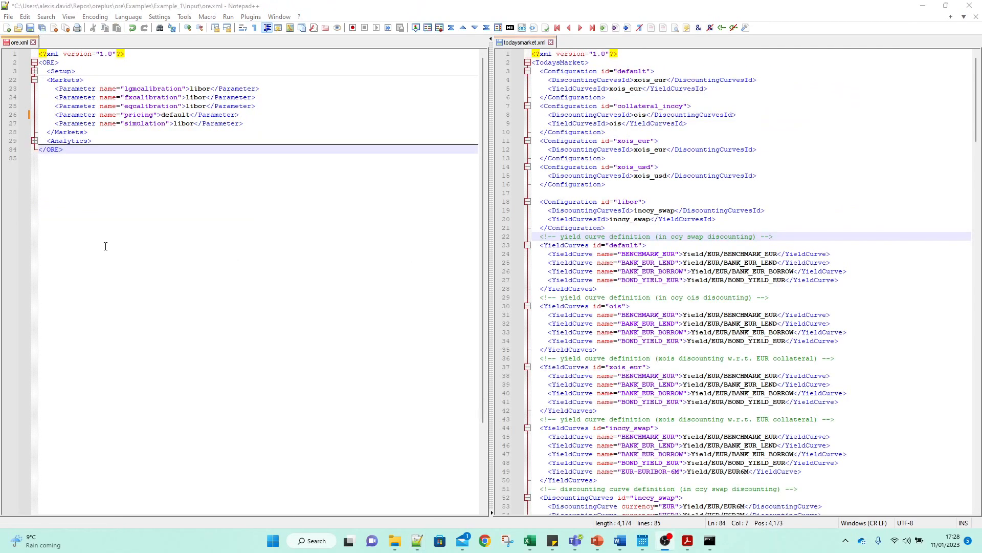
mouse_move(132, 194)
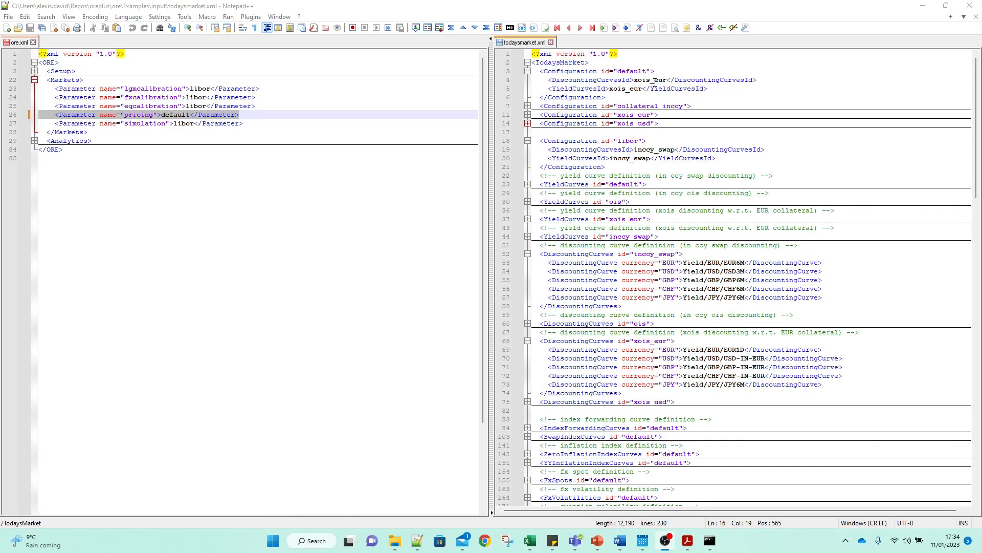
double_click(651, 79)
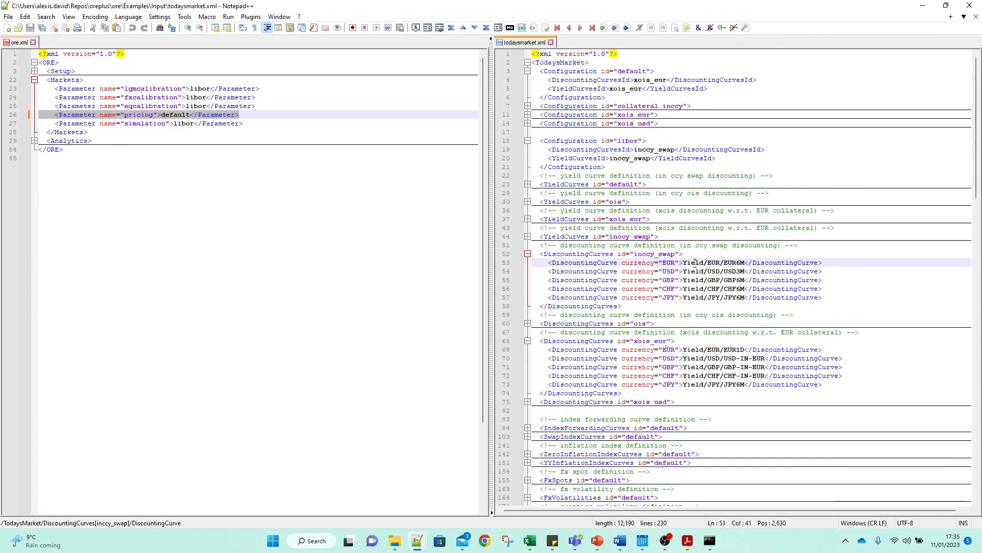
left_click_drag(682, 262, 744, 262)
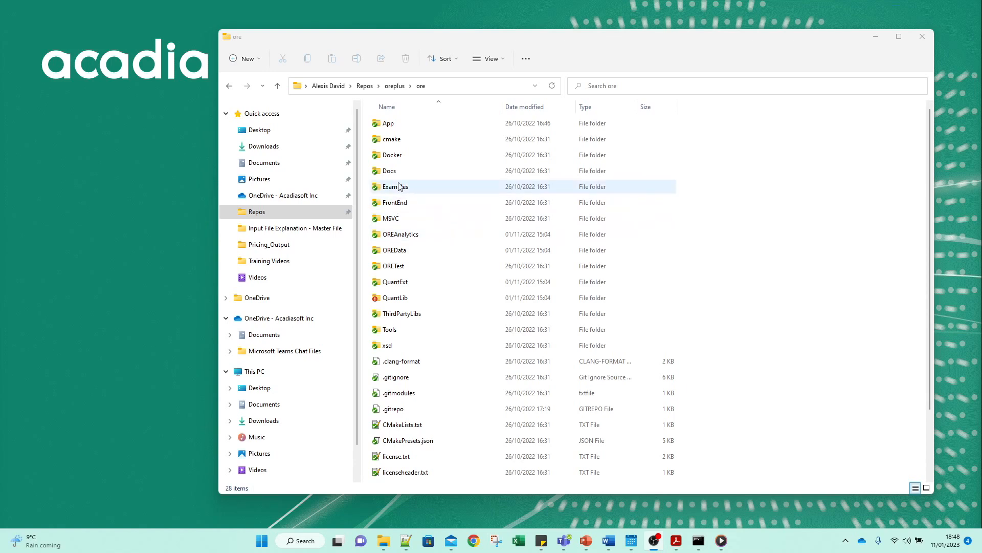
Browse into ore > Examples > Input and select all the shared input files.
left_click(395, 187)
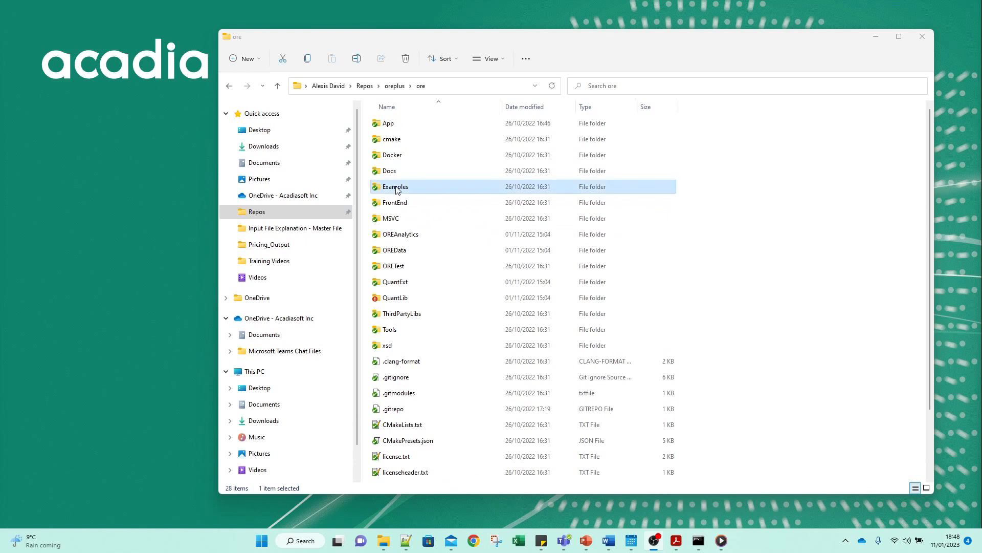
double_click(395, 187)
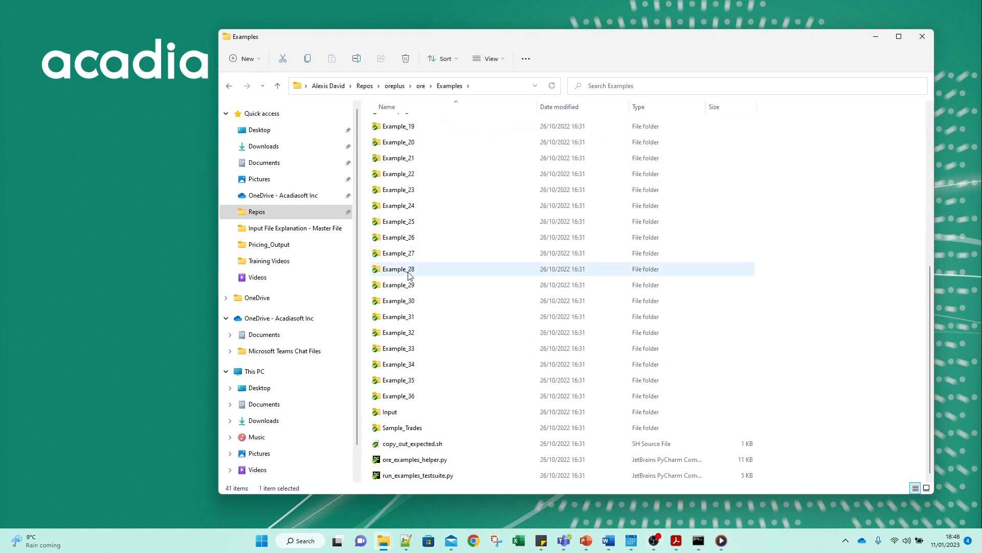
double_click(389, 411)
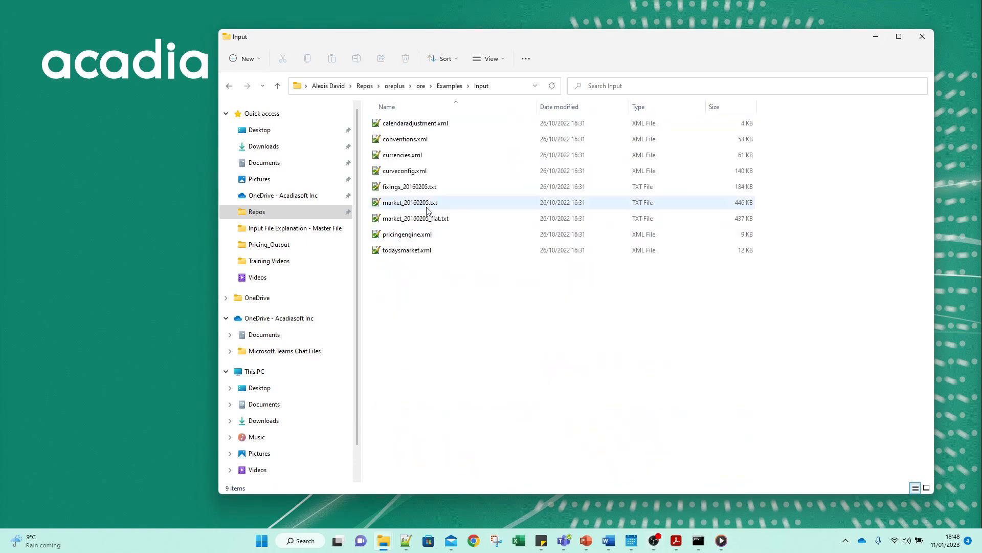
key("ctrl+a")
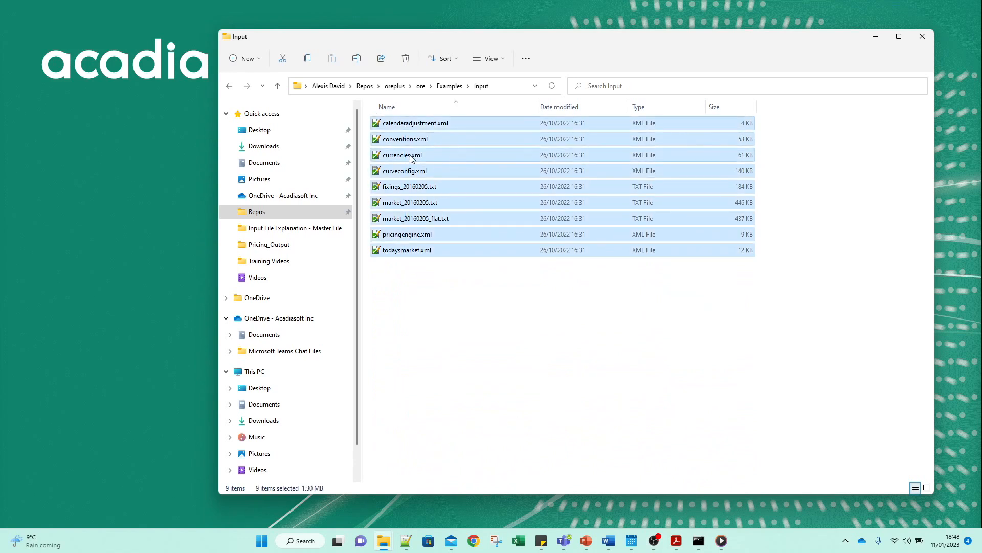
left_click(407, 250)
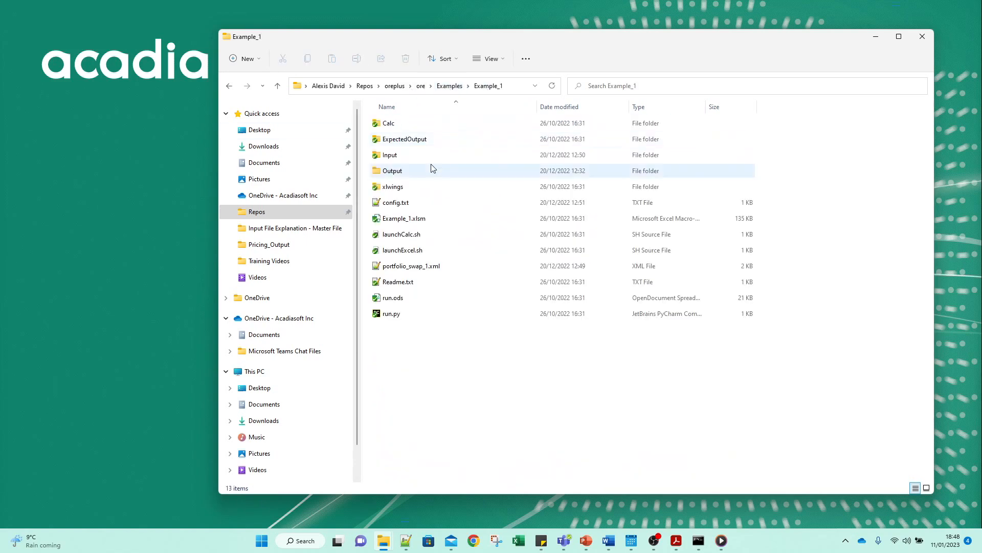
Open Example_1's Input folder and load its ore.xml into Notepad++.
double_click(390, 155)
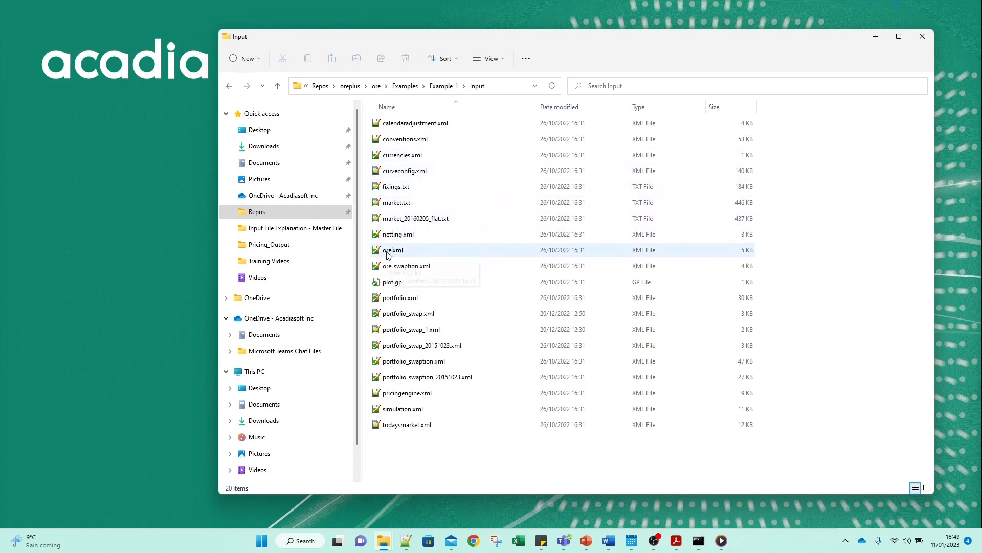
double_click(393, 249)
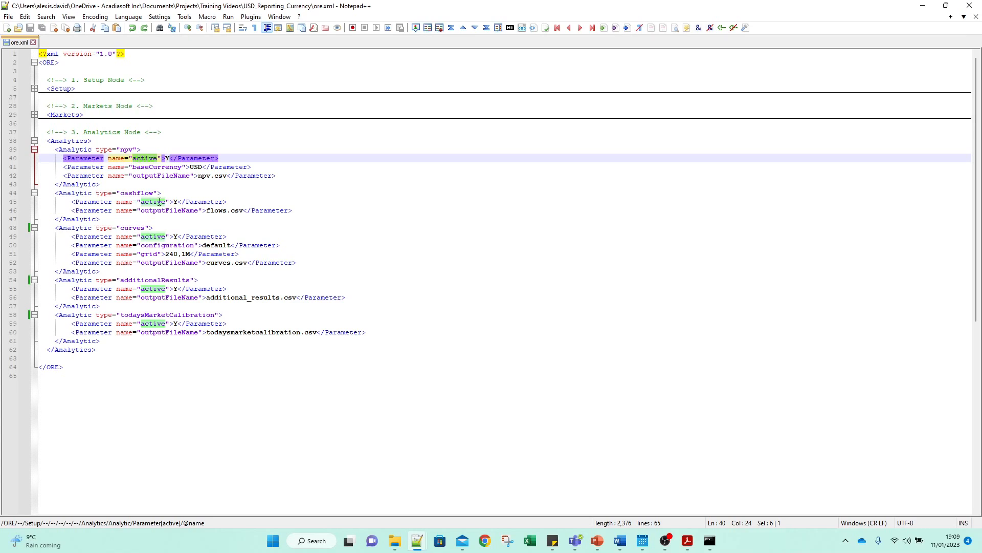
mouse_move(202, 72)
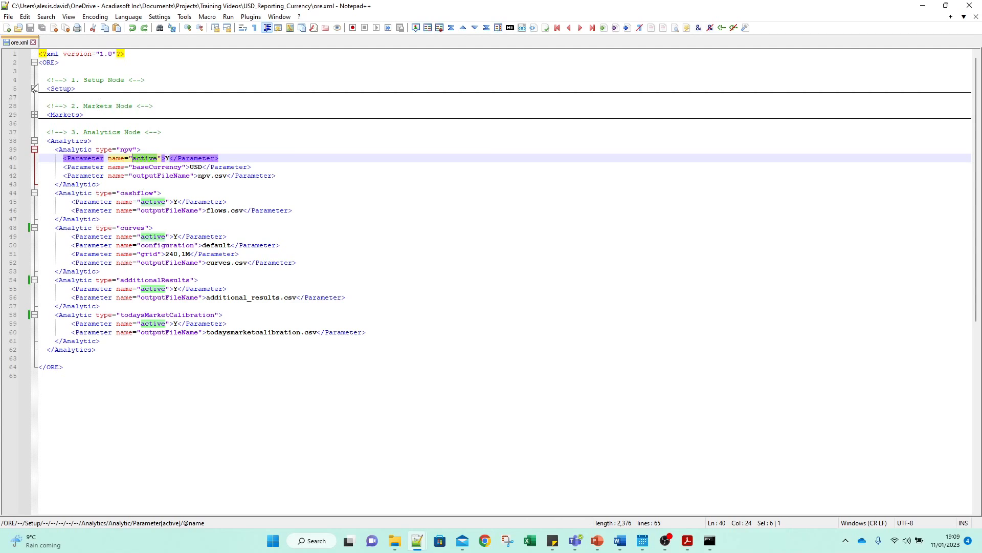
Collapse the Setup node so ore.xml shows only the Analytics node with its five analytics.
left_click(35, 88)
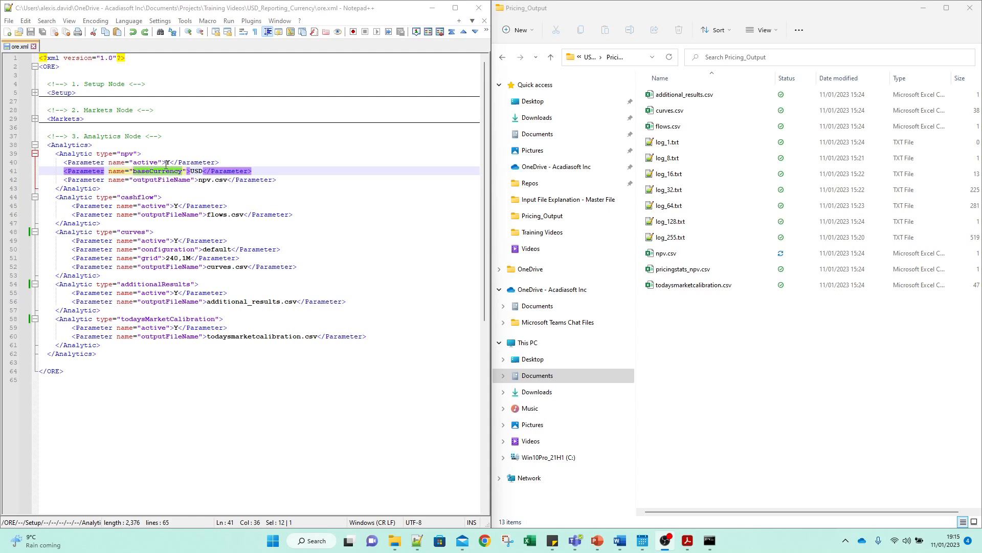
mouse_move(443, 282)
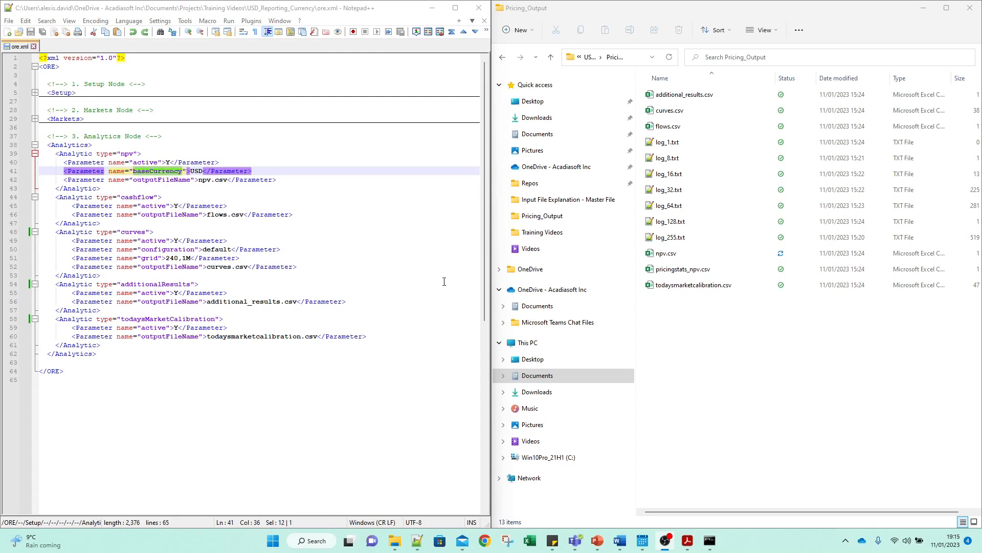
Open npv.csv from the Pricing_Output folder in Excel.
left_click(668, 126)
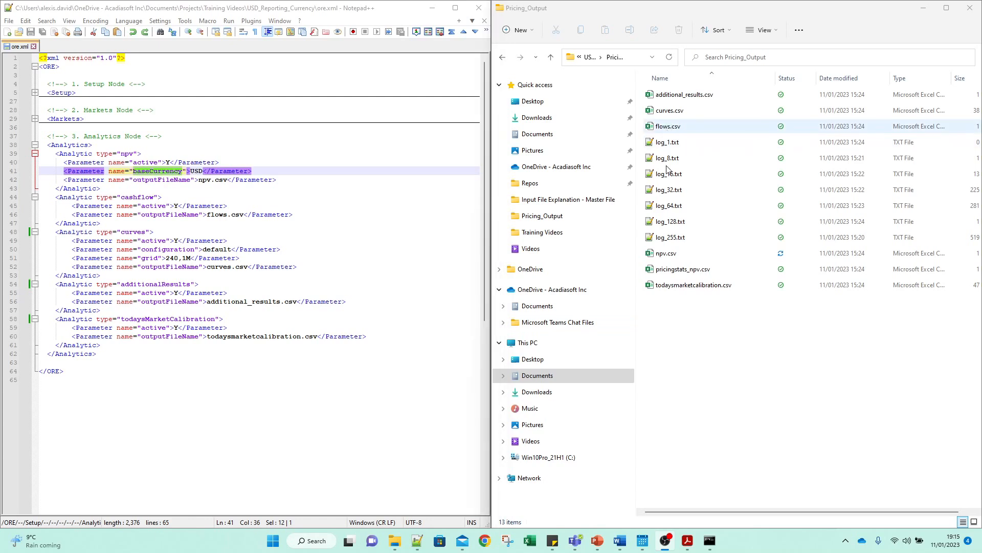
double_click(665, 253)
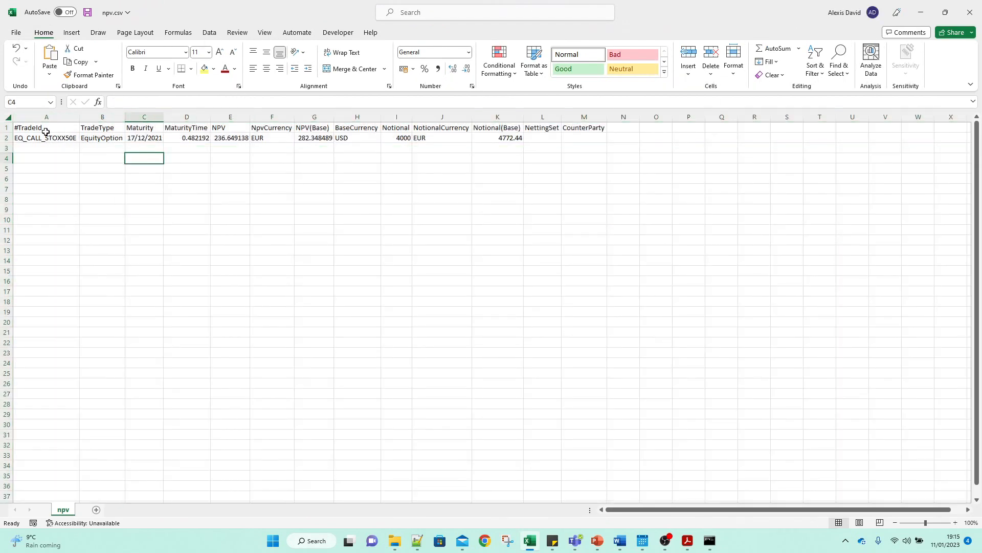
left_click(101, 127)
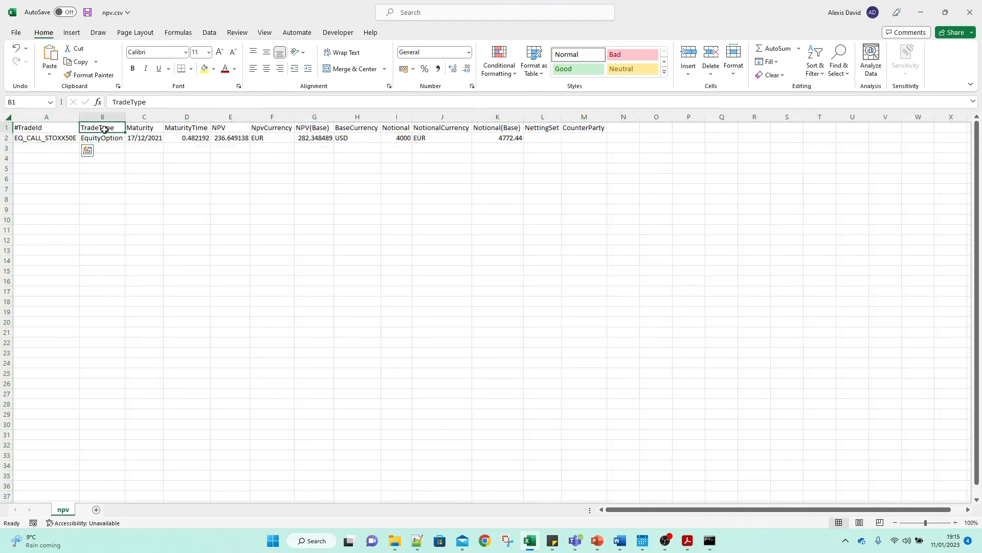
left_click(145, 138)
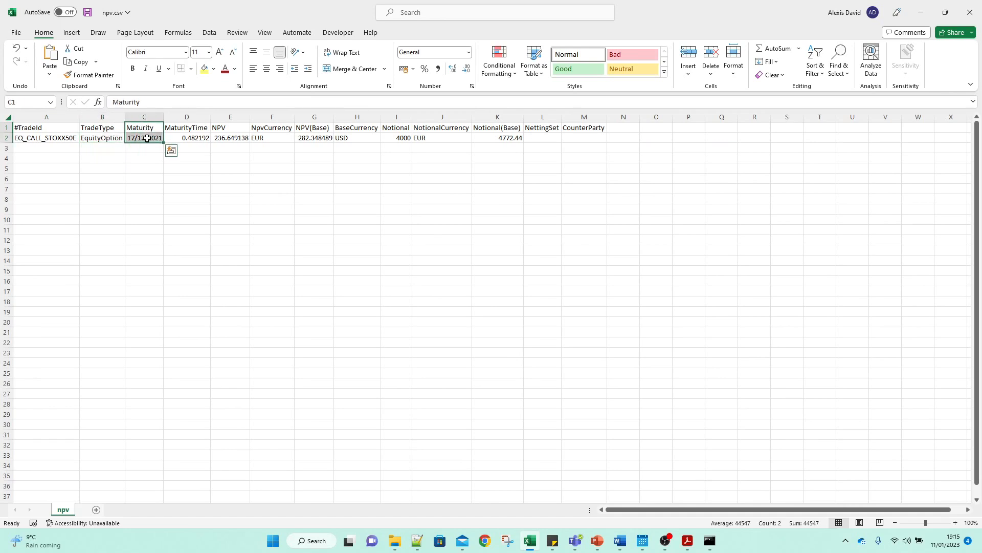
left_click(187, 137)
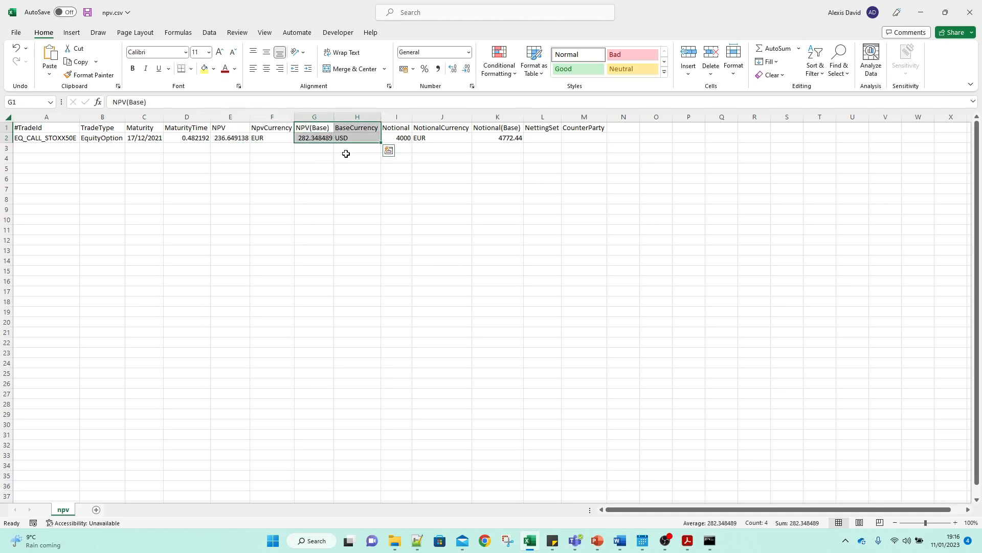
mouse_move(377, 214)
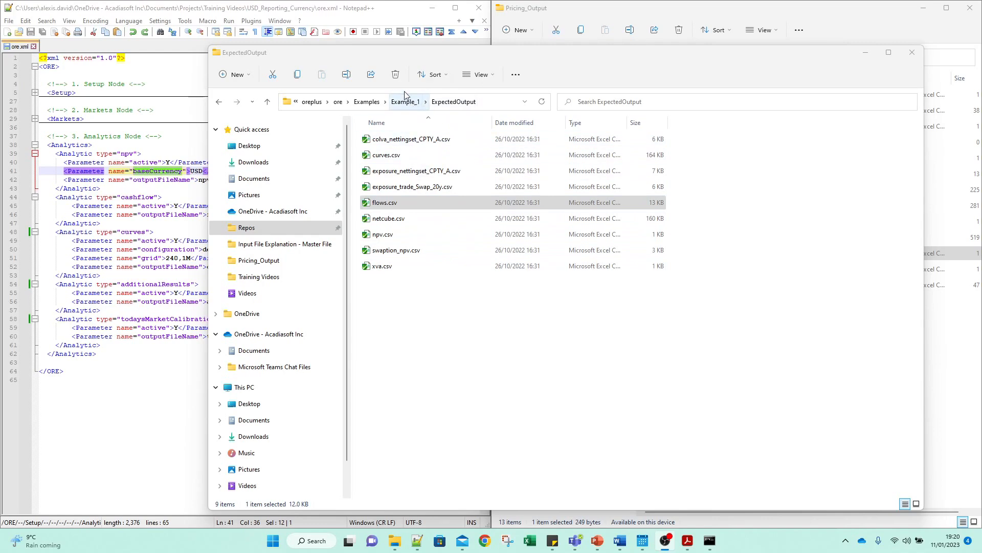
Open flows.csv from Example_1's ExpectedOutput folder in Excel.
left_click(385, 203)
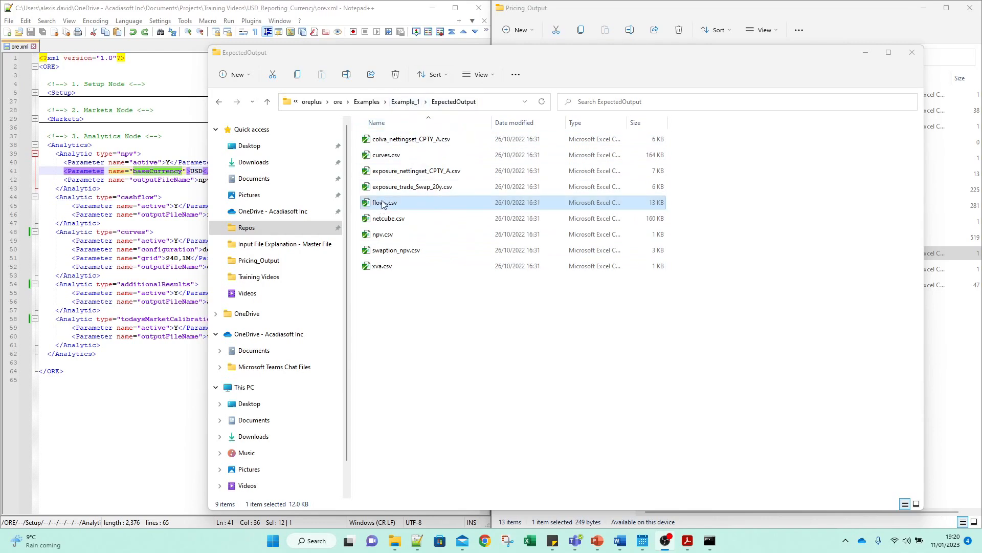
double_click(383, 202)
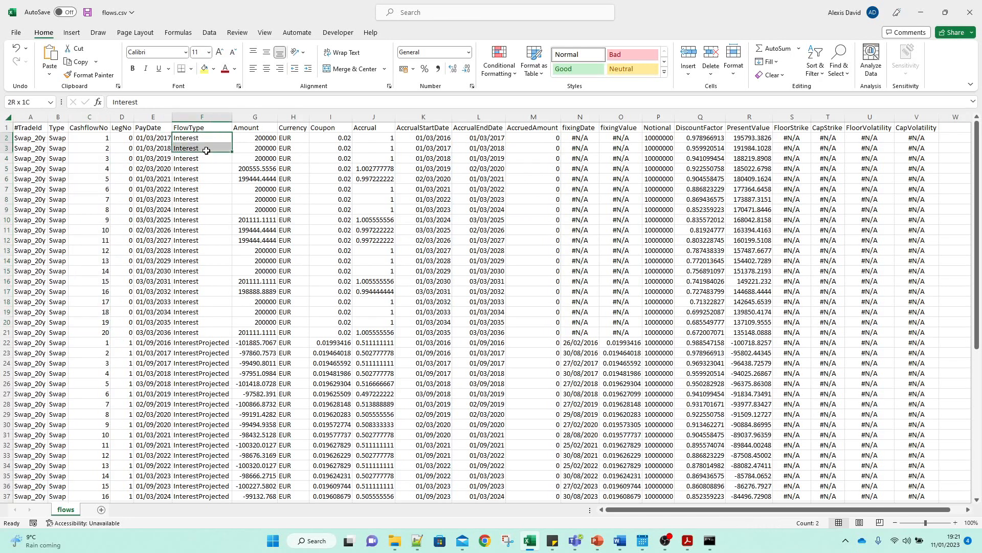
left_click_drag(202, 138, 202, 169)
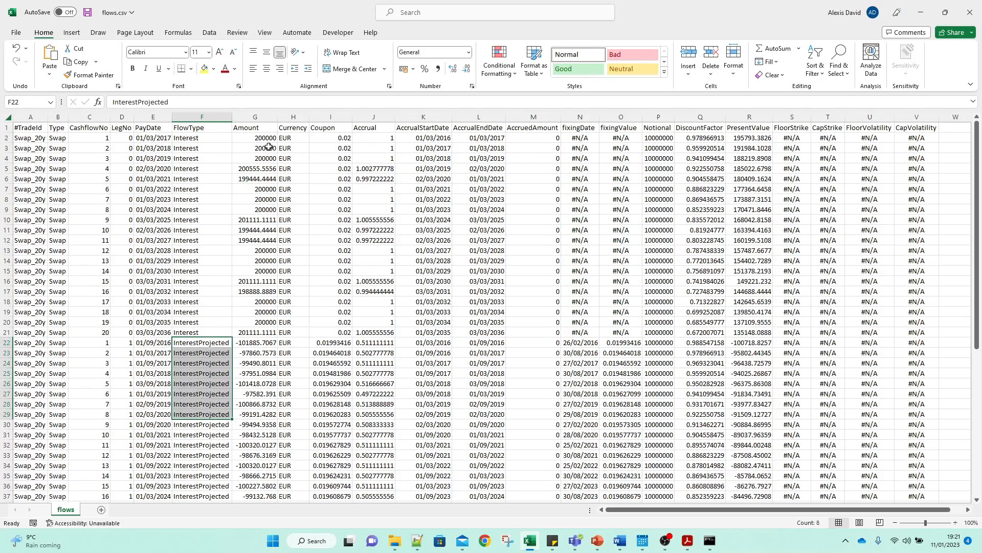
mouse_move(259, 336)
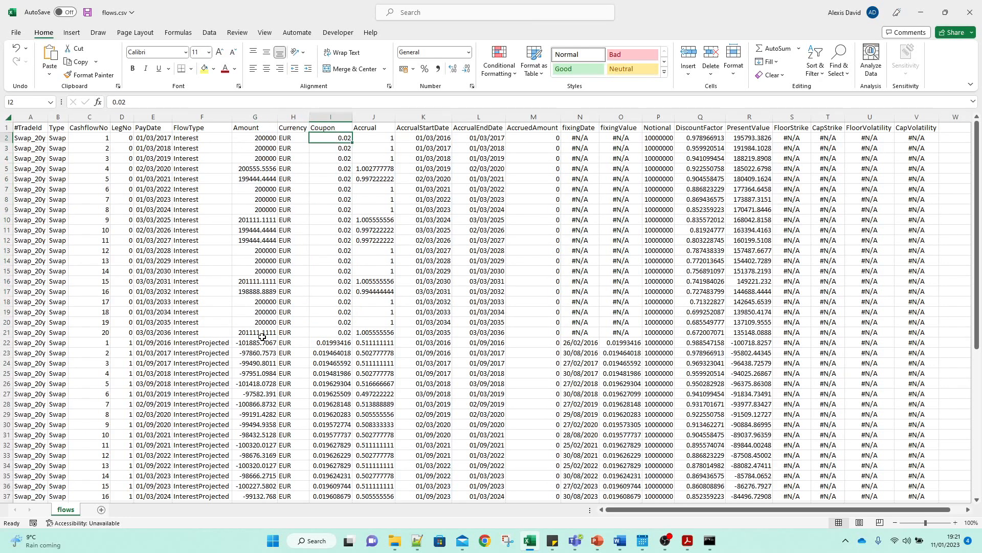
left_click_drag(255, 342, 331, 434)
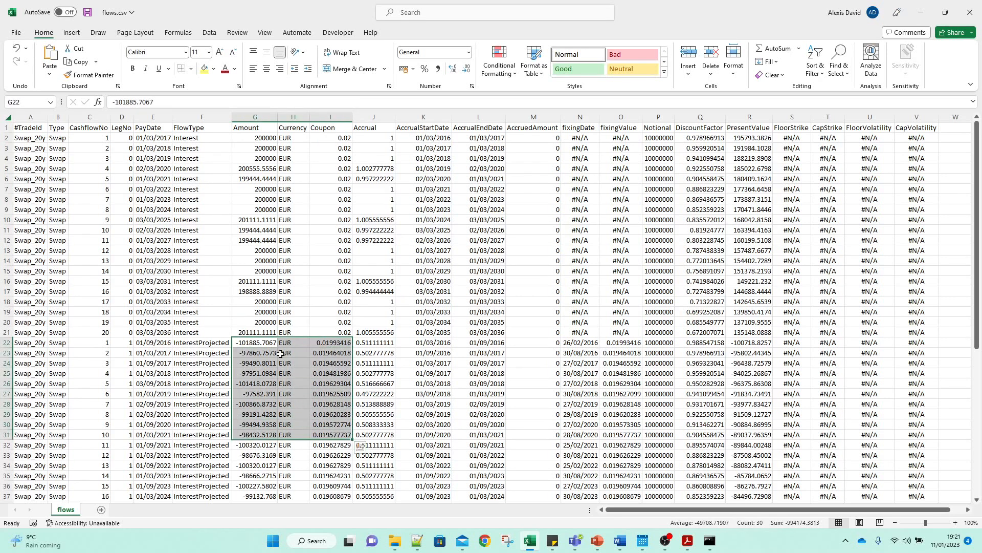
mouse_move(367, 136)
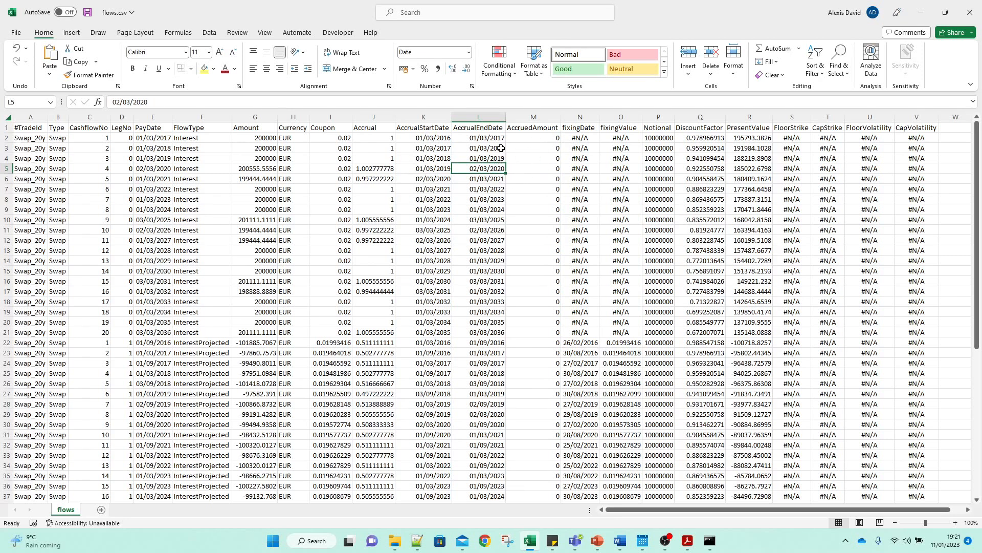
mouse_move(516, 166)
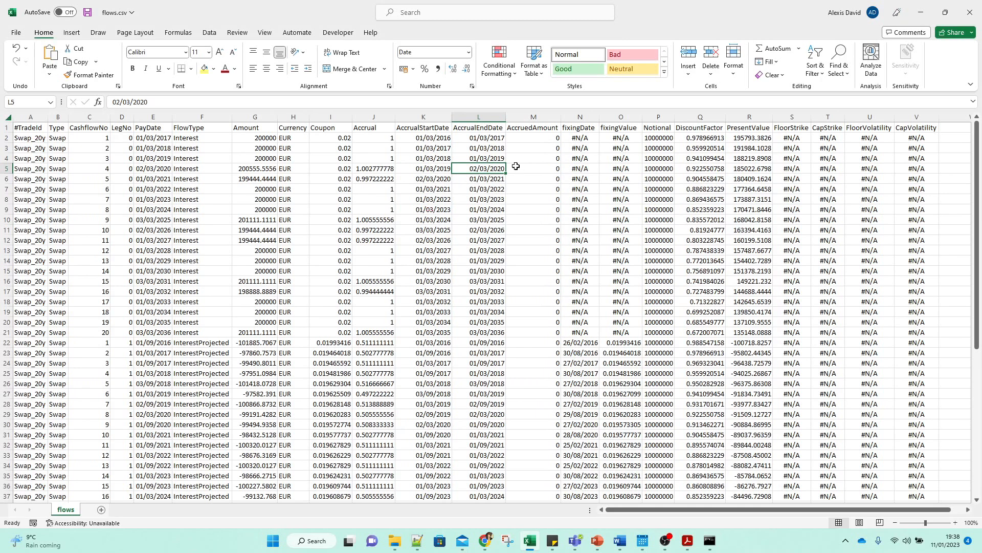
mouse_move(516, 164)
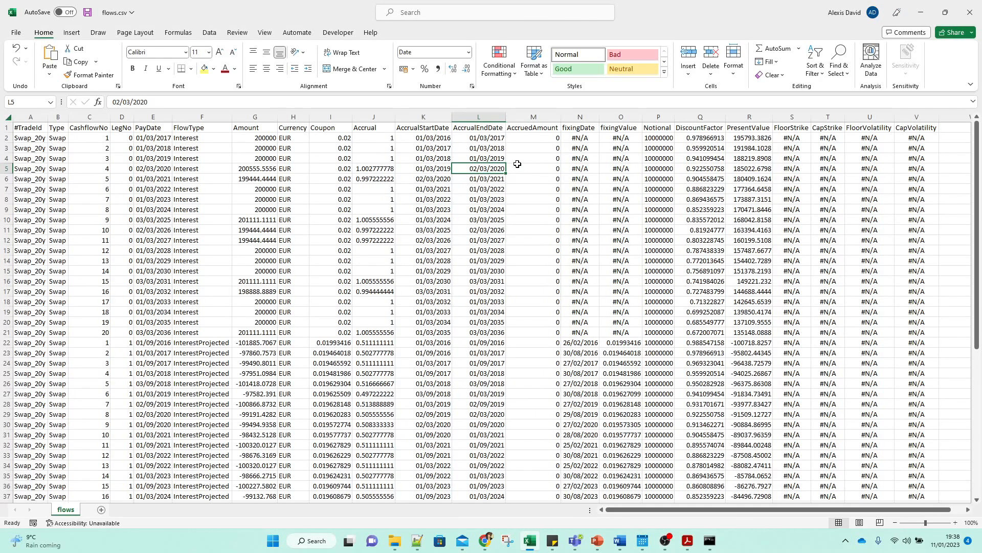
left_click(579, 342)
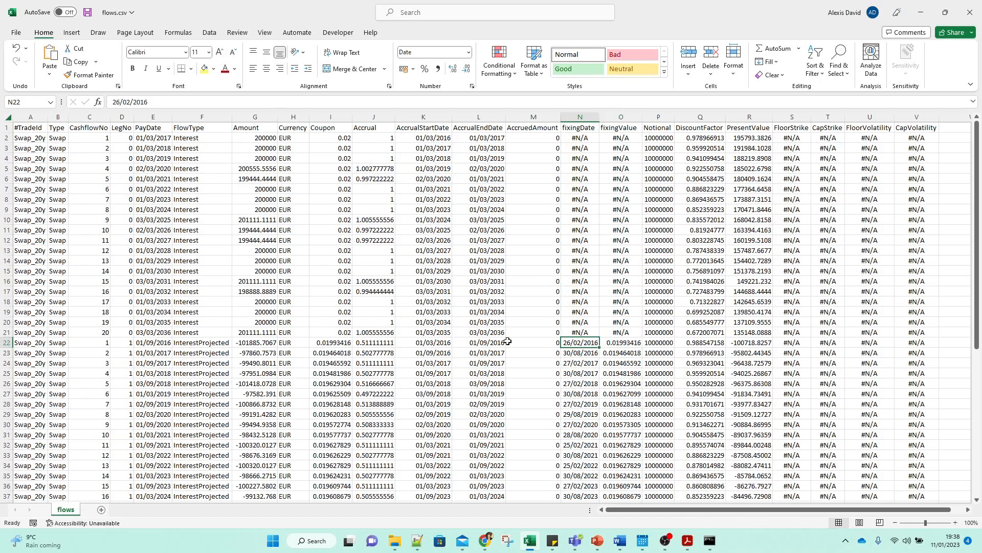
left_click(423, 342)
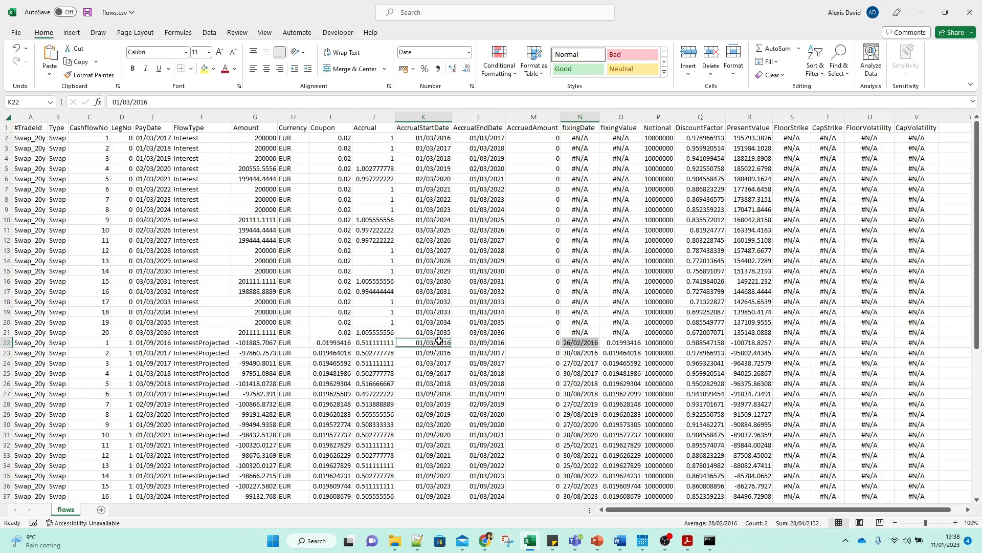
mouse_move(609, 339)
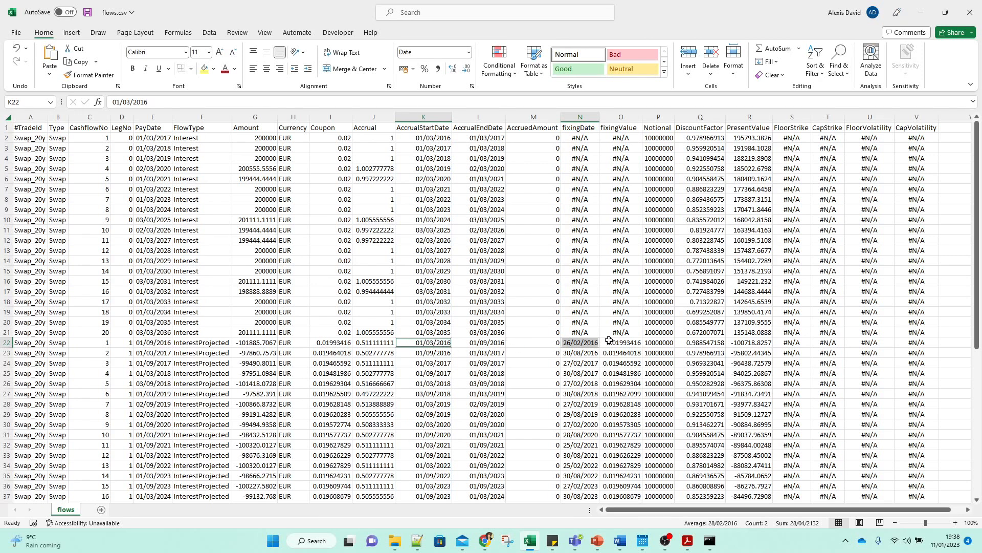
left_click(700, 342)
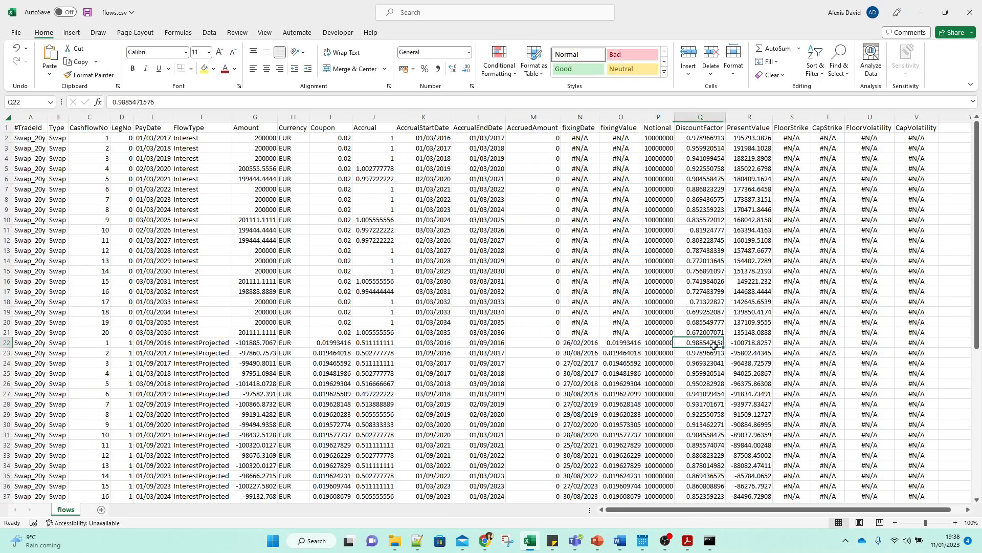
left_click(748, 343)
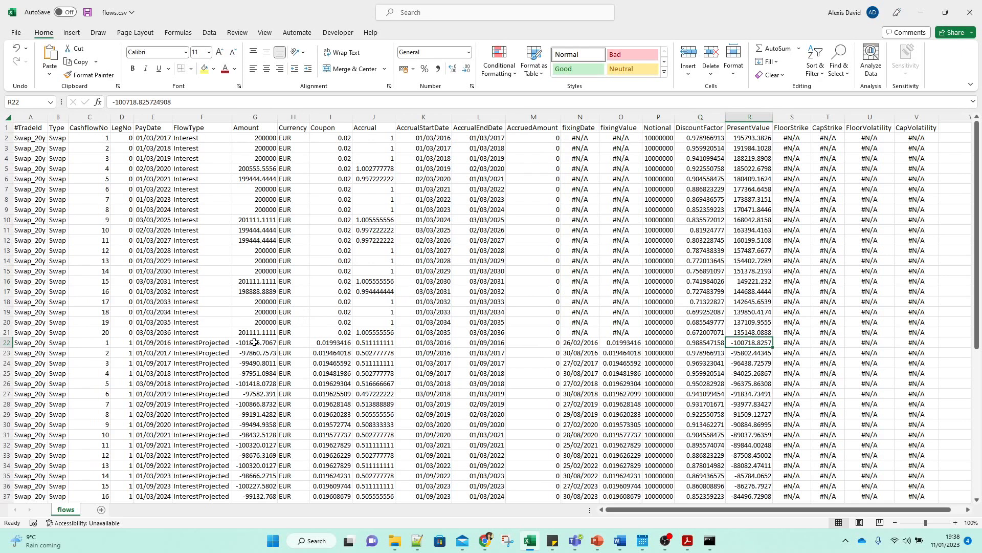
left_click(255, 342)
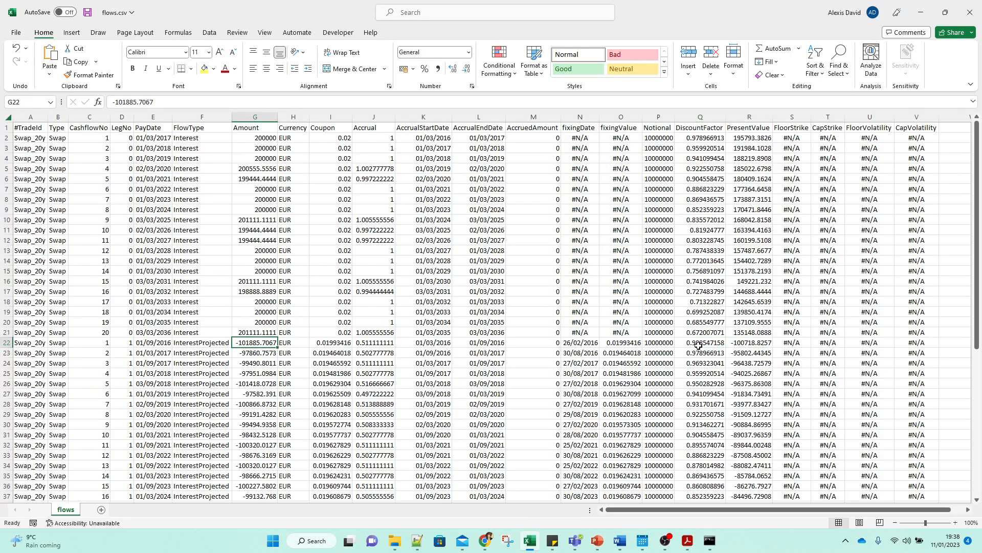
left_click(699, 342)
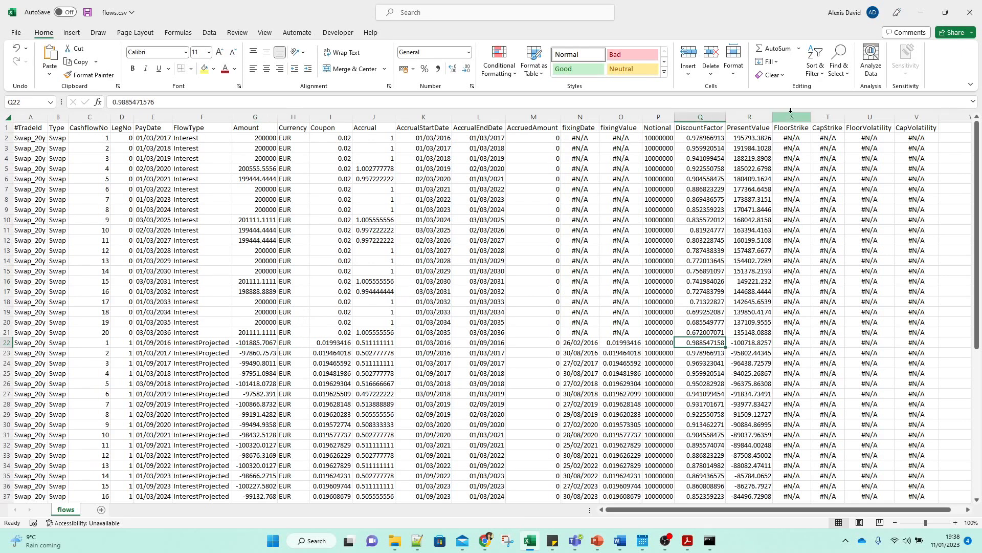
left_click(791, 128)
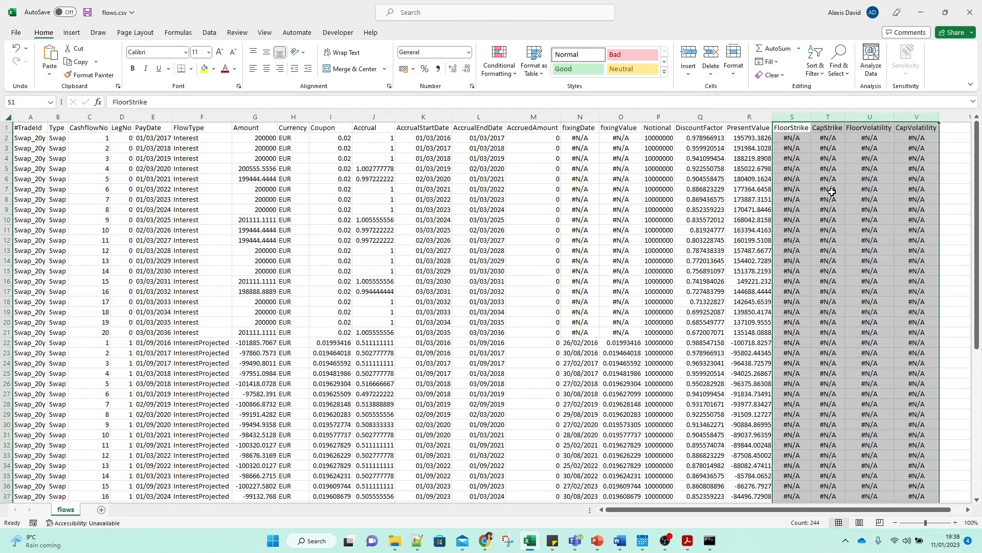
mouse_move(796, 180)
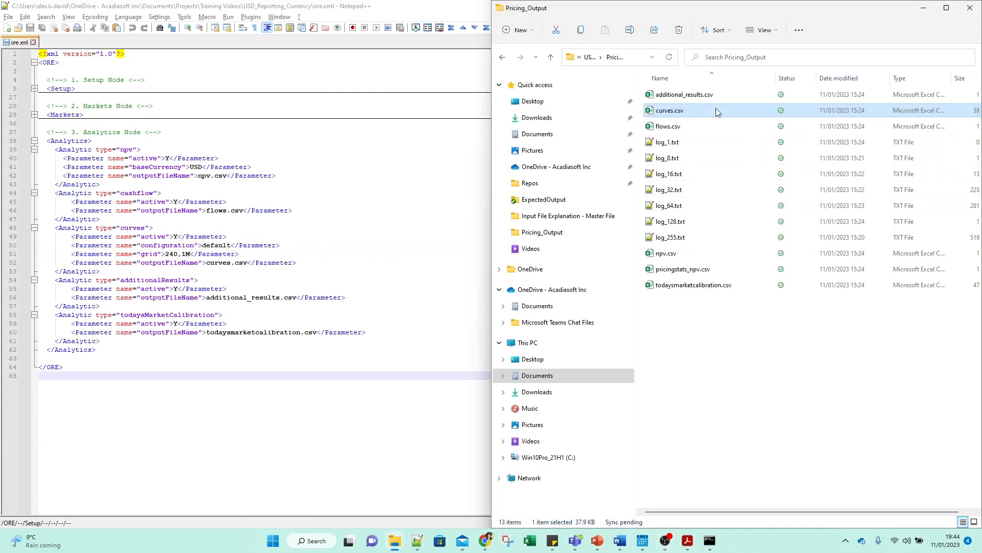
Open the curves.csv output from Pricing_Output in Excel.
double_click(669, 111)
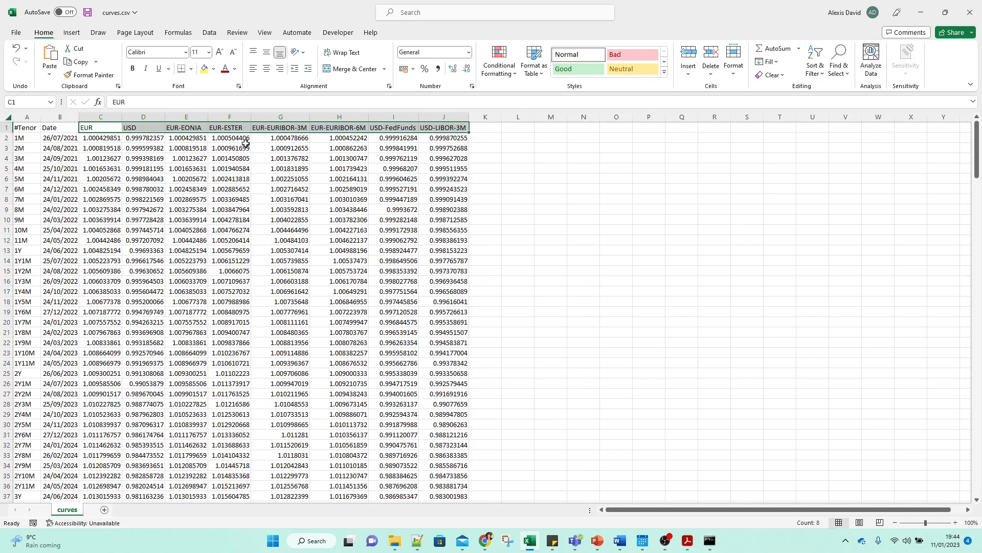
left_click_drag(100, 116, 143, 117)
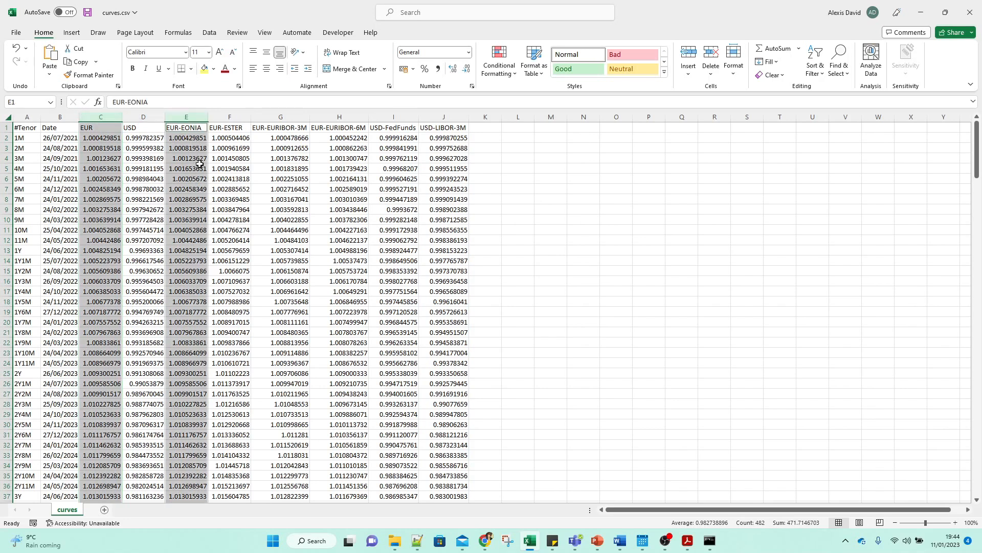
mouse_move(29, 137)
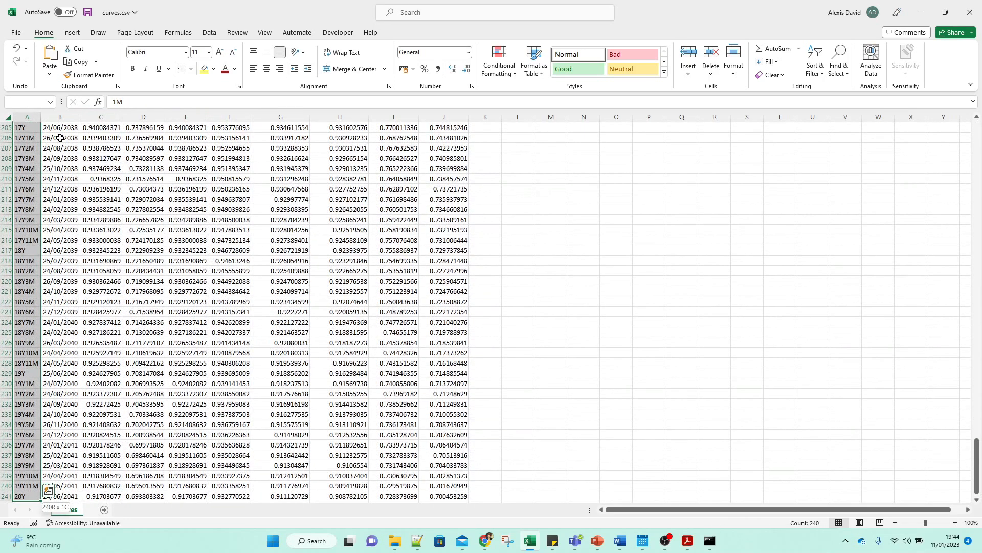
key("ctrl+Home")
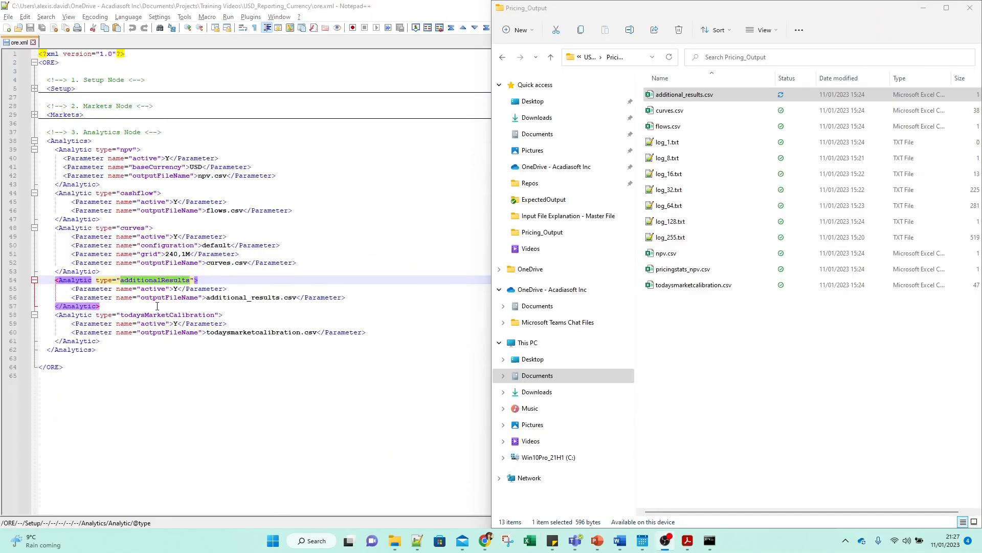
Open additional_results.csv in Excel and review the discountFactor and forward result rows.
double_click(684, 94)
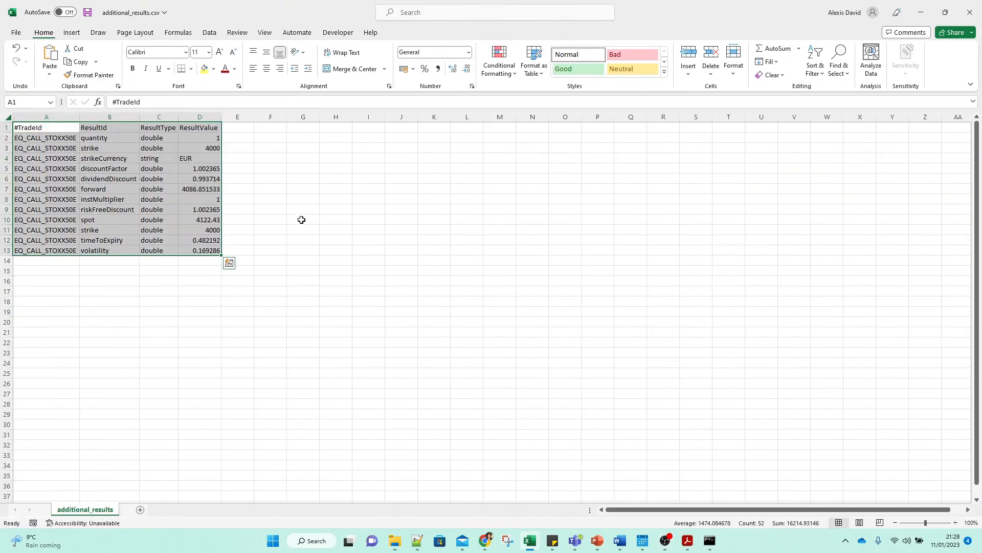
mouse_move(247, 205)
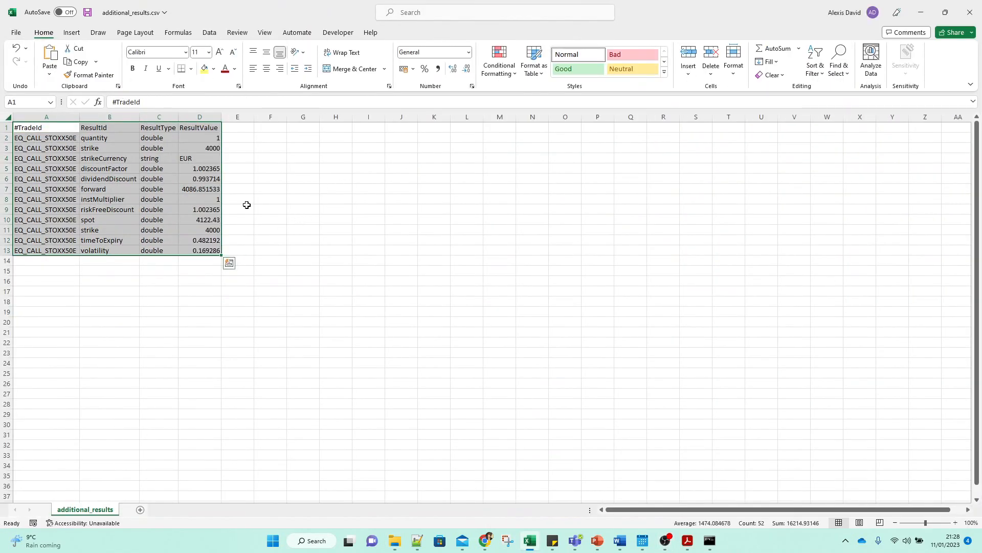
mouse_move(205, 169)
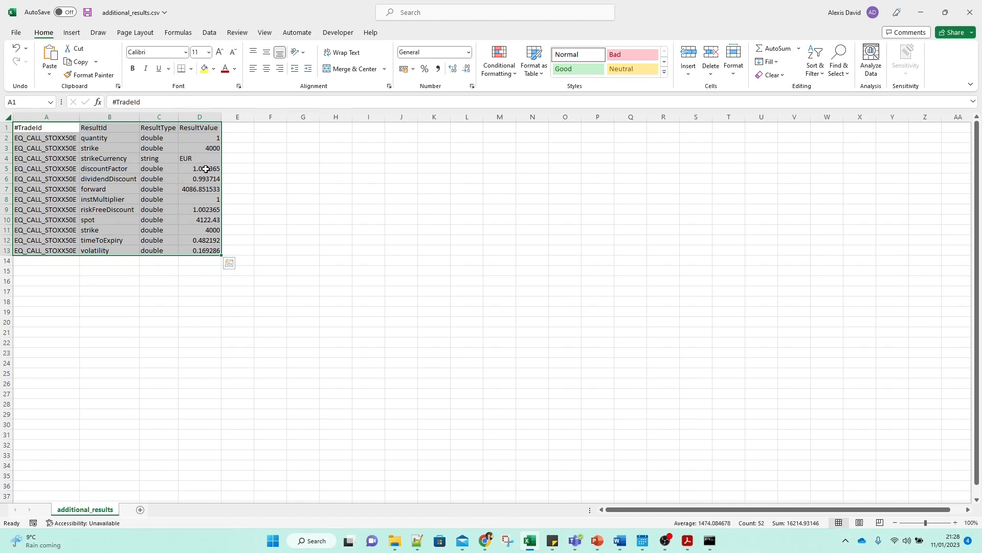
left_click(110, 169)
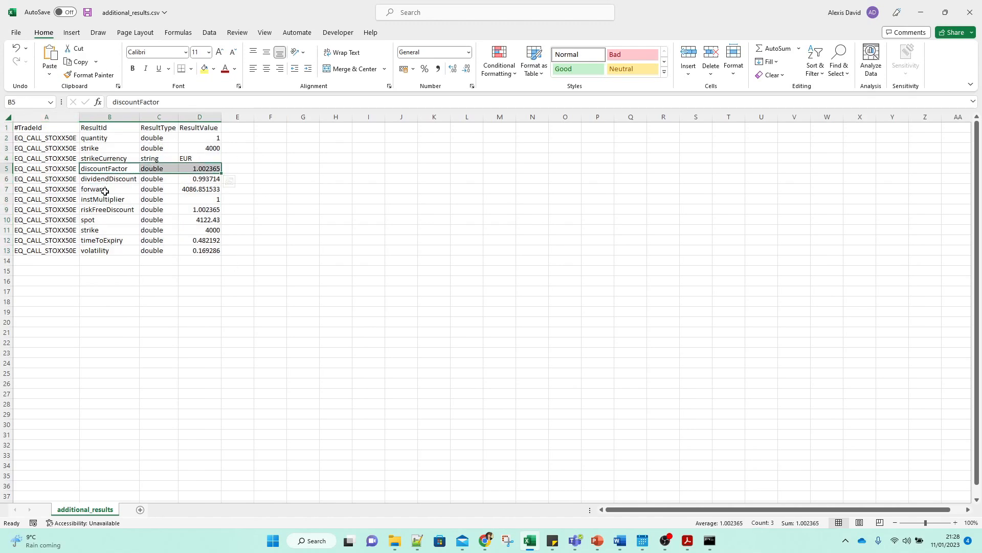
left_click(110, 189)
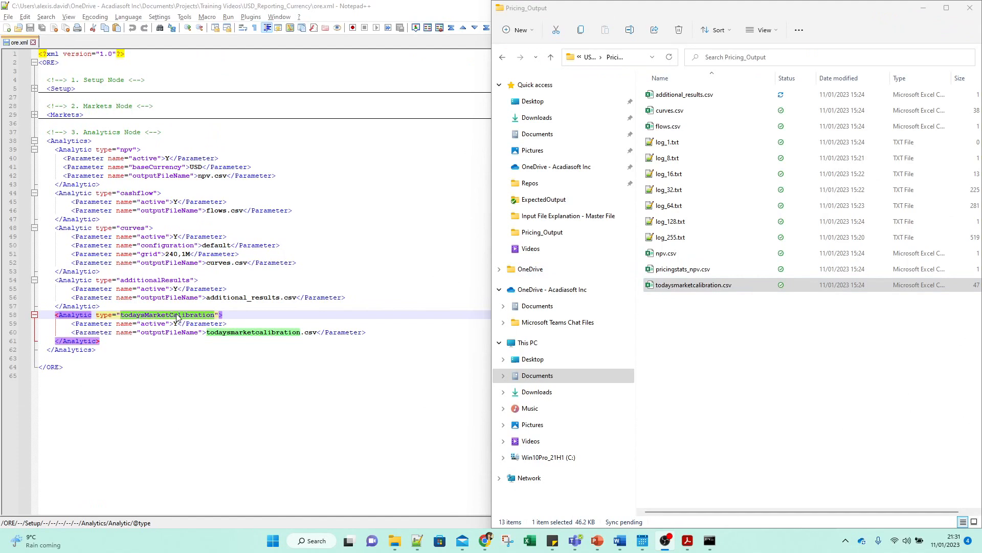
Open todaysmarketcalibration.csv in Excel and highlight the EUR-EONIA yieldCurve rows 2–26.
double_click(692, 284)
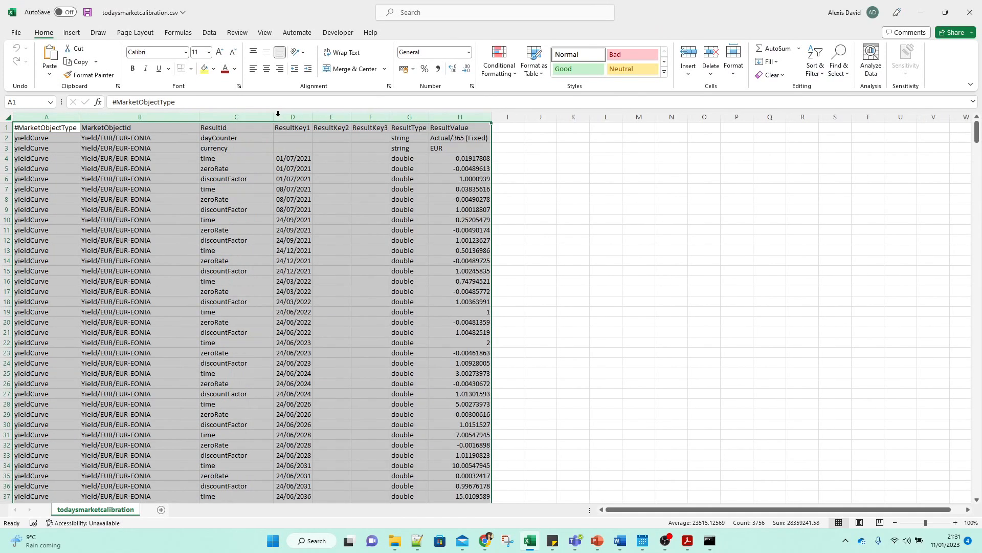
left_click_drag(46, 137, 459, 382)
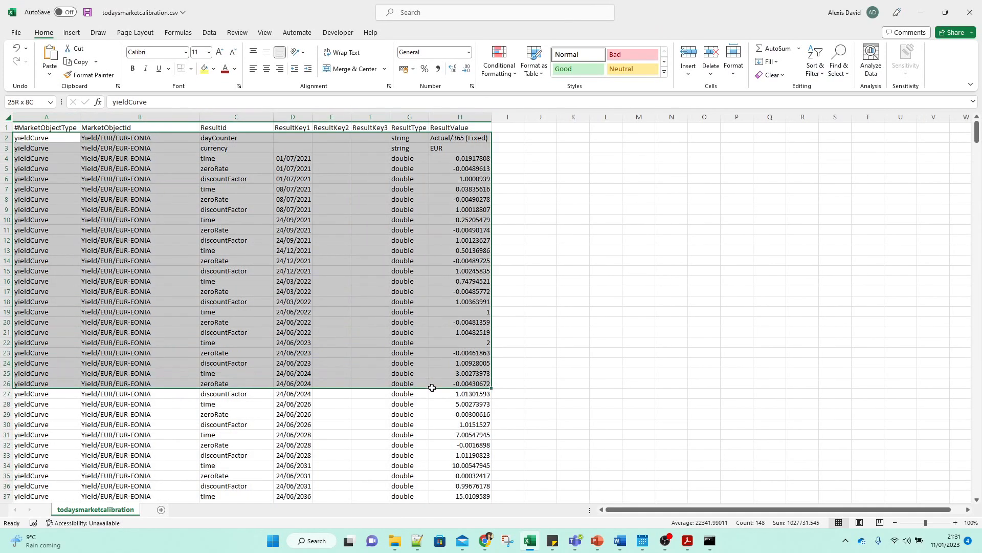
left_click(331, 260)
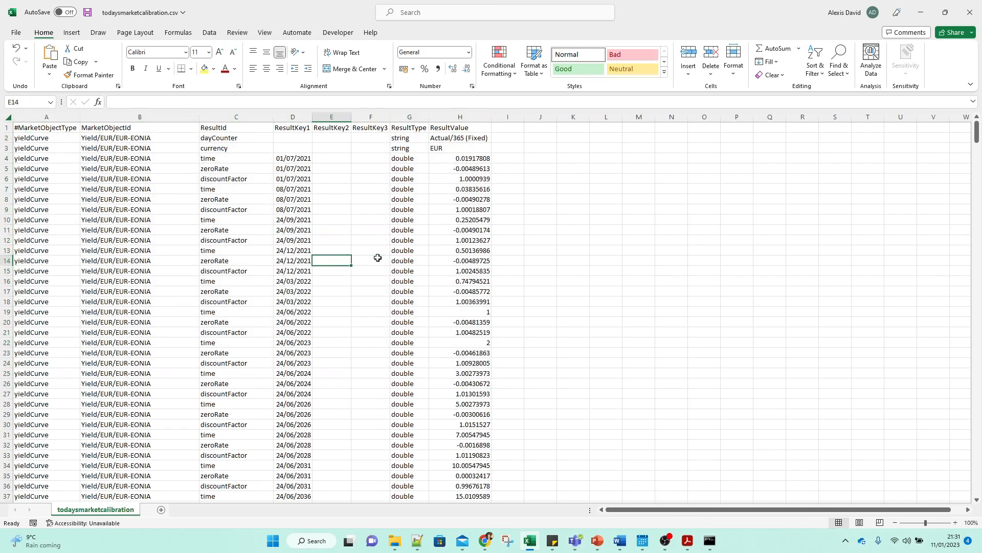